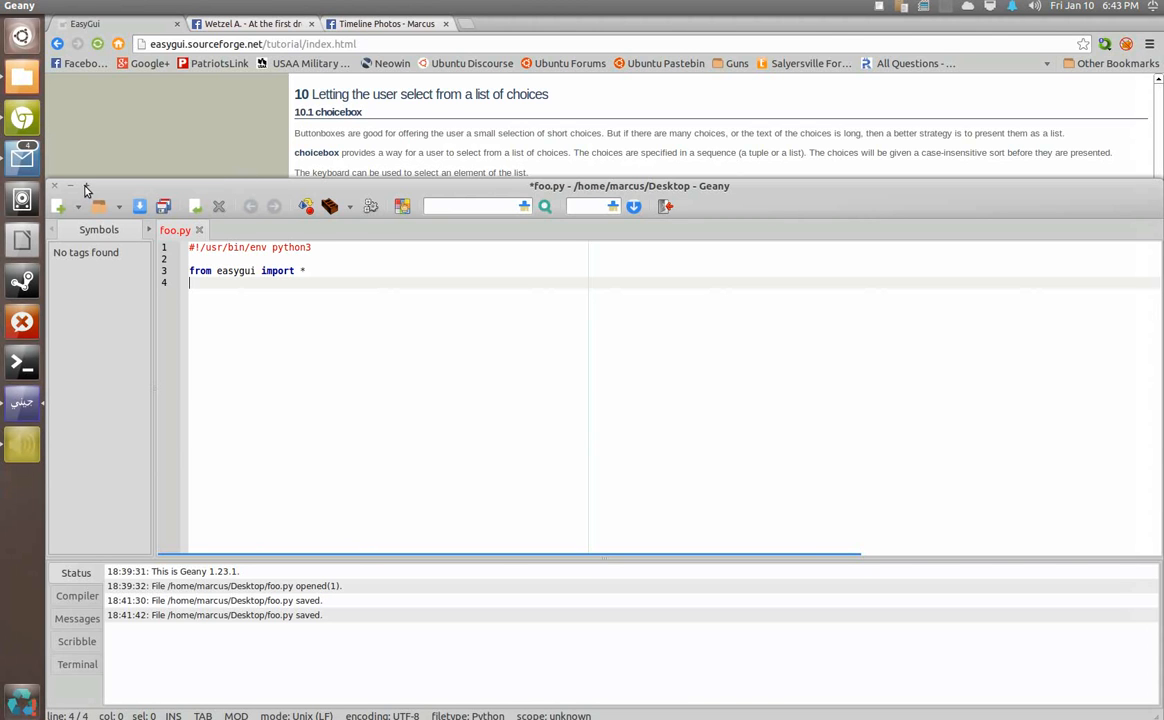
Maximize Geany and start a new empty line below the easygui import in foo.py.
click(72, 186)
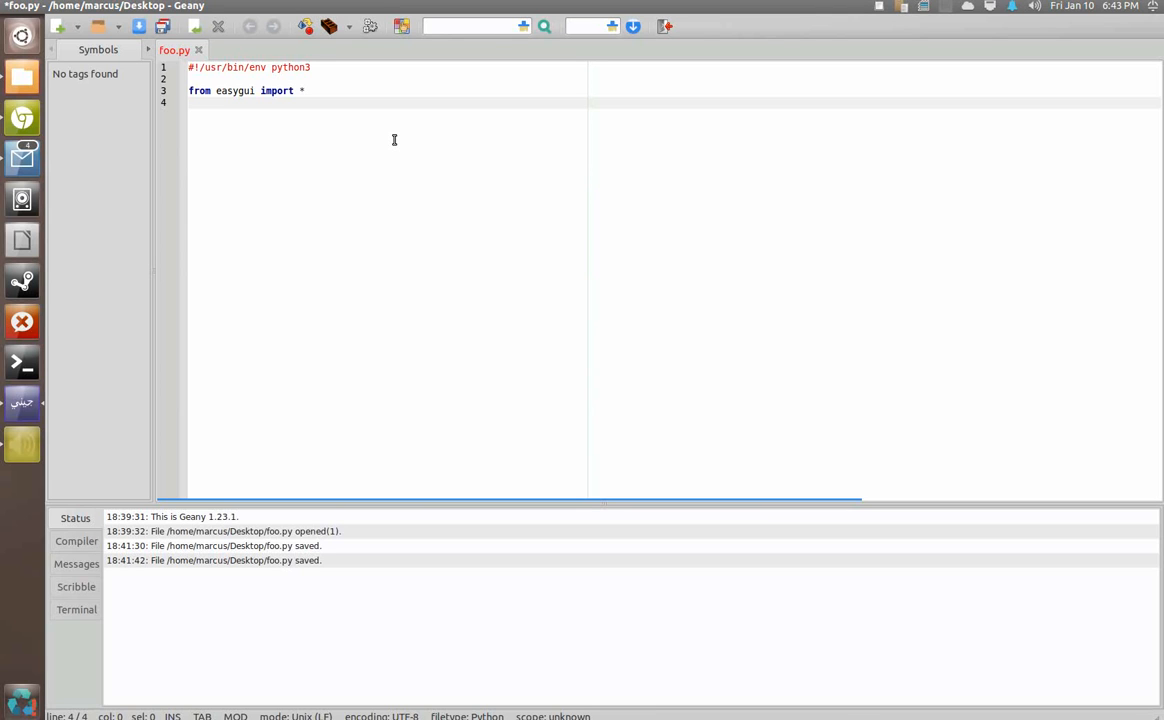
click(188, 104)
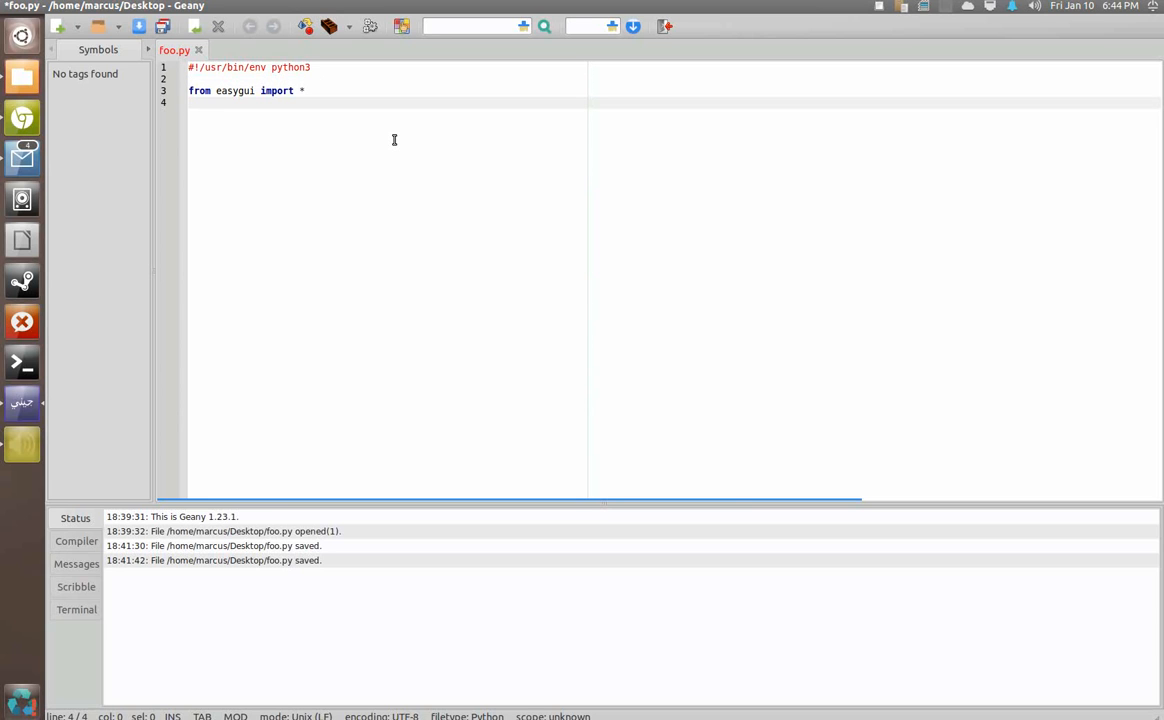
key(Return)
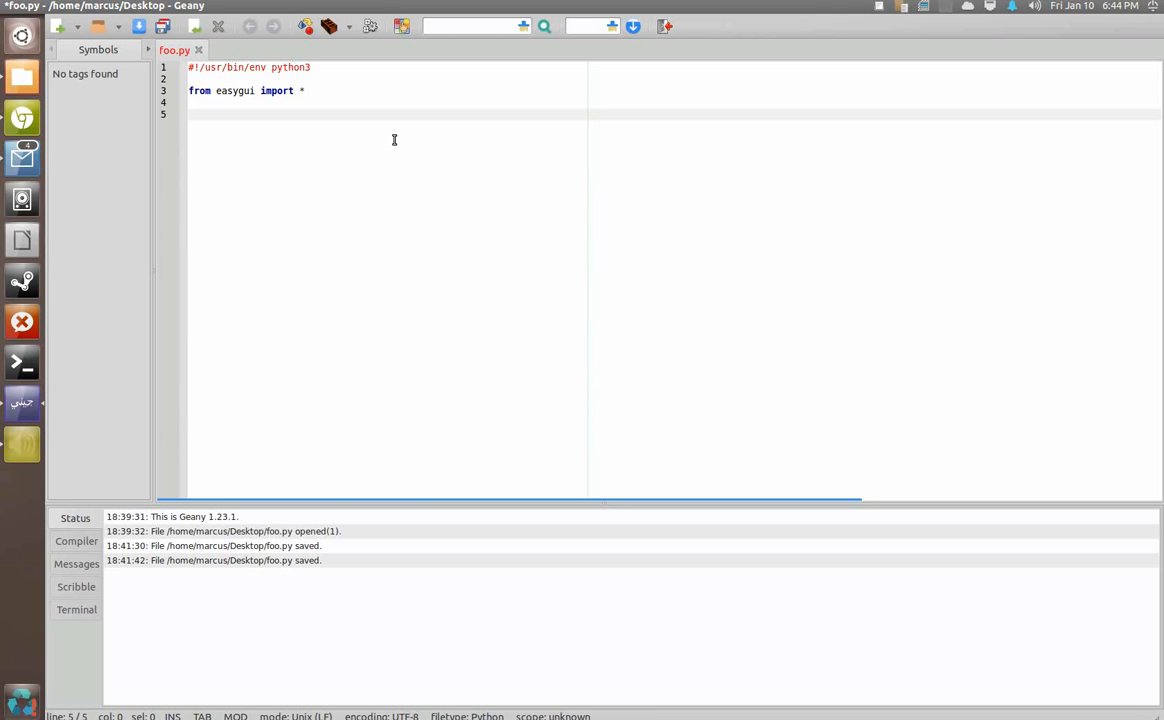
Define msg = "Please make a choice" for the choice box.
text(chioce)
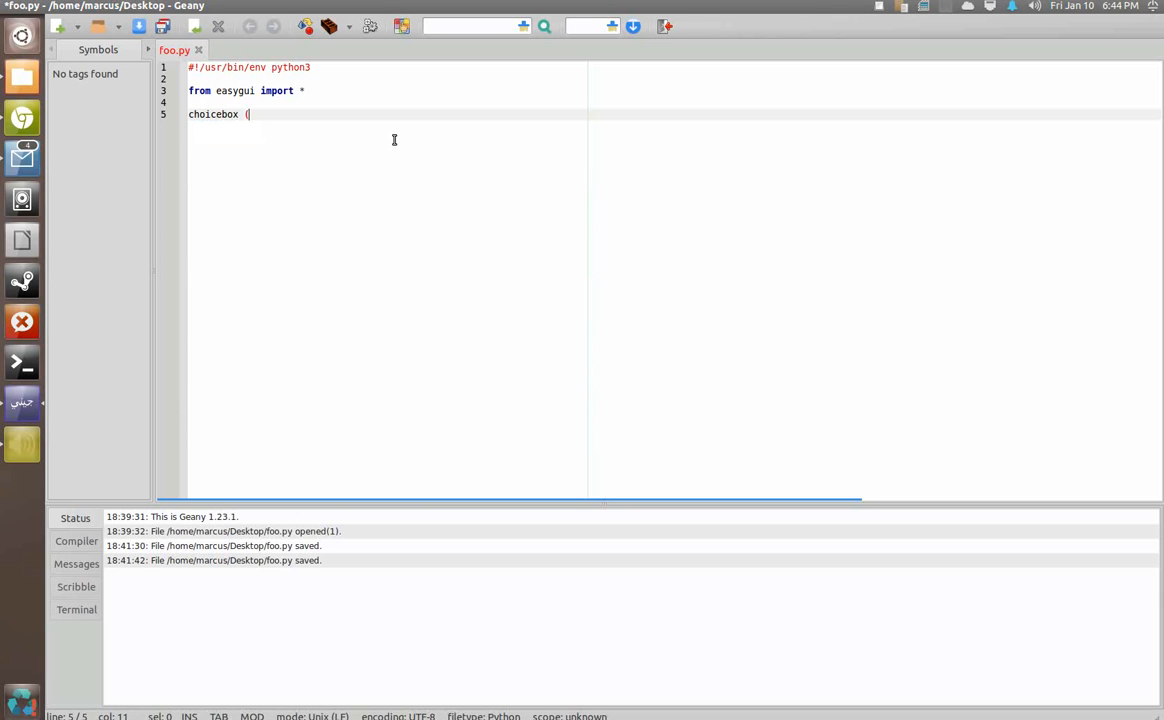
text(msg =)
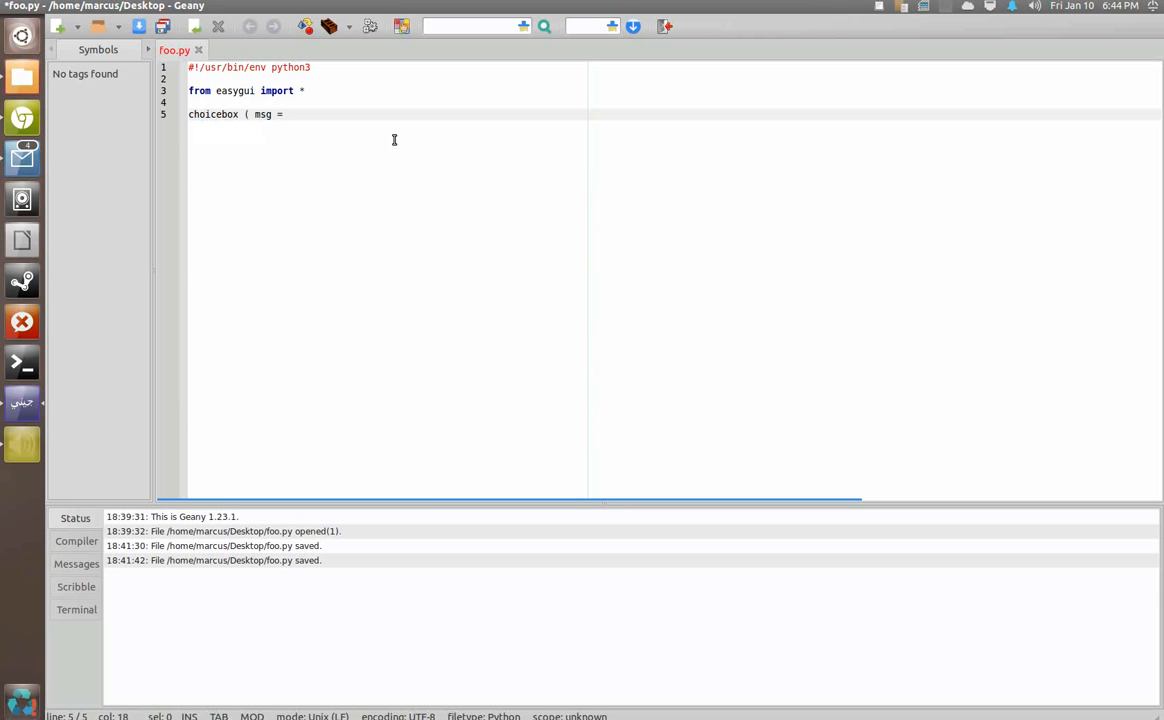
text(, title =)
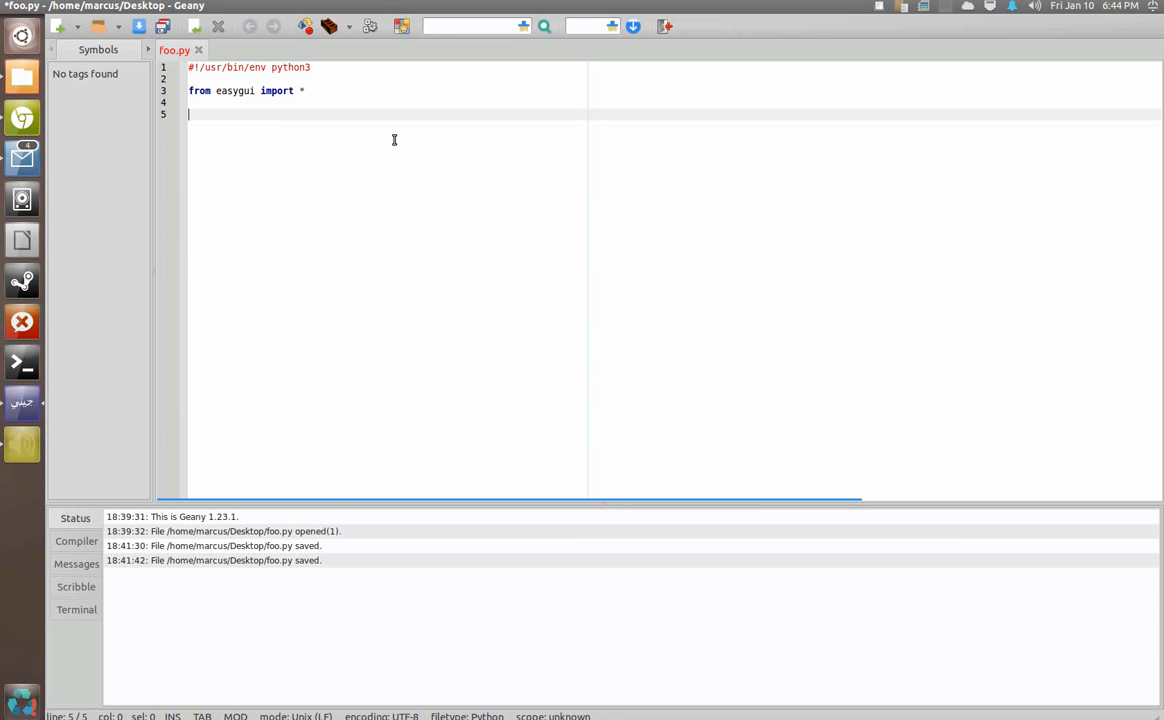
text(msg =)
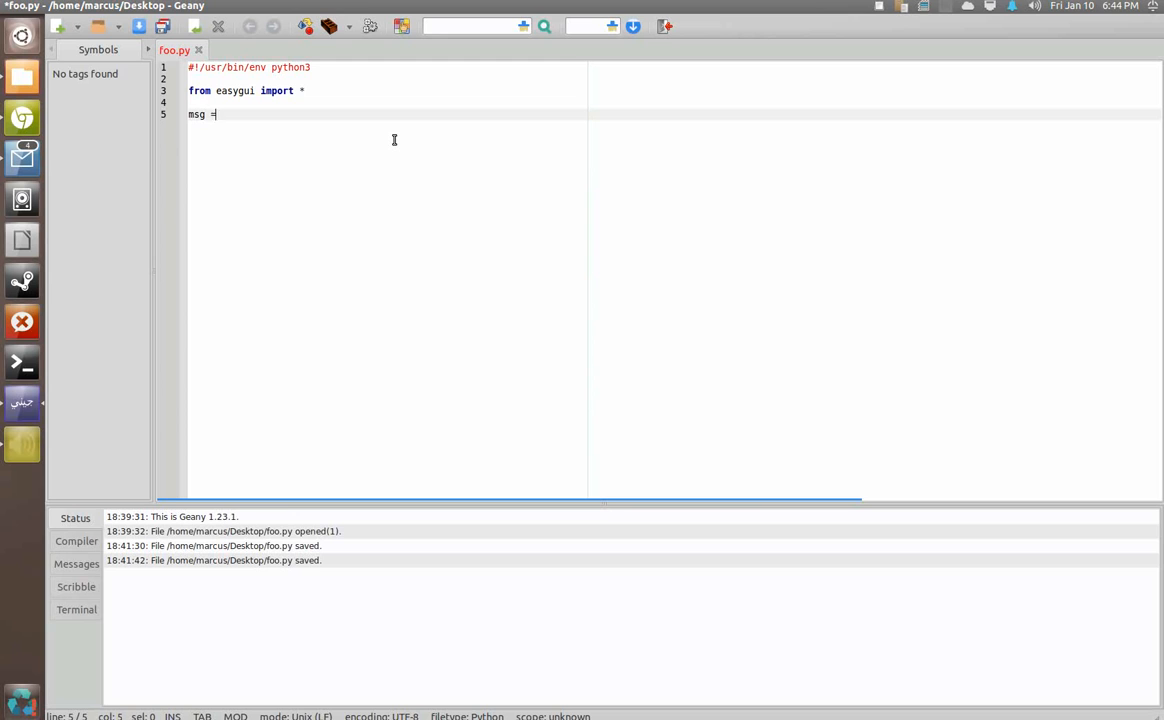
text(')
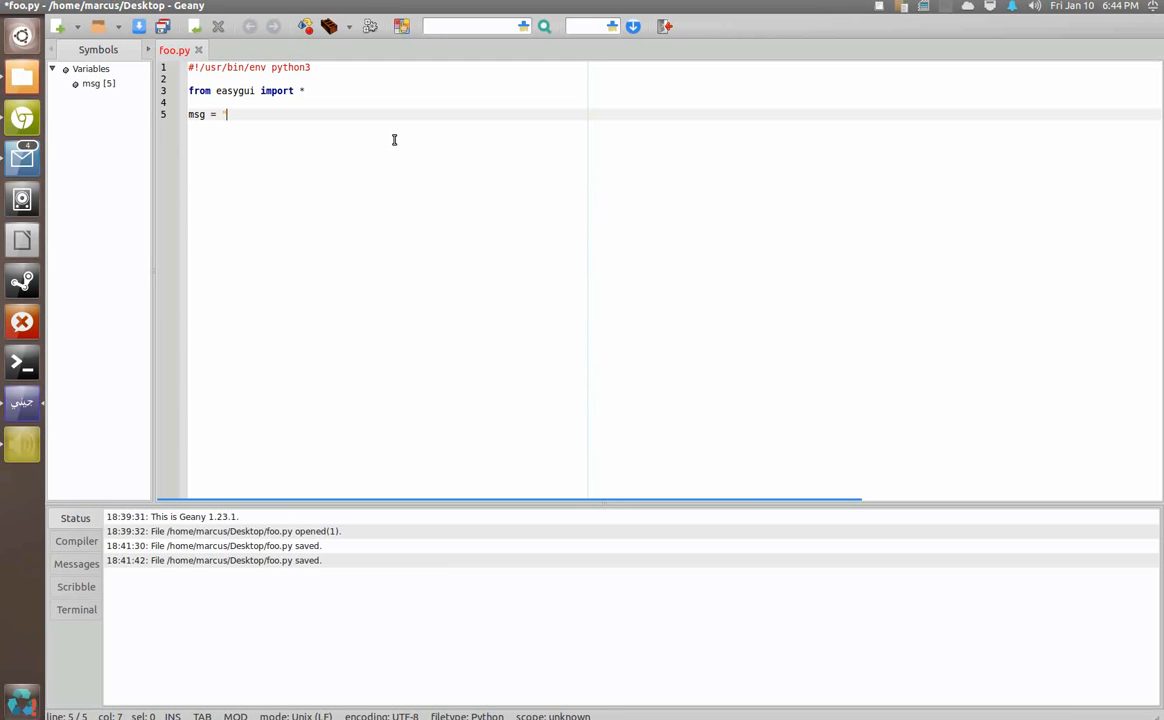
text("Please make a choice)
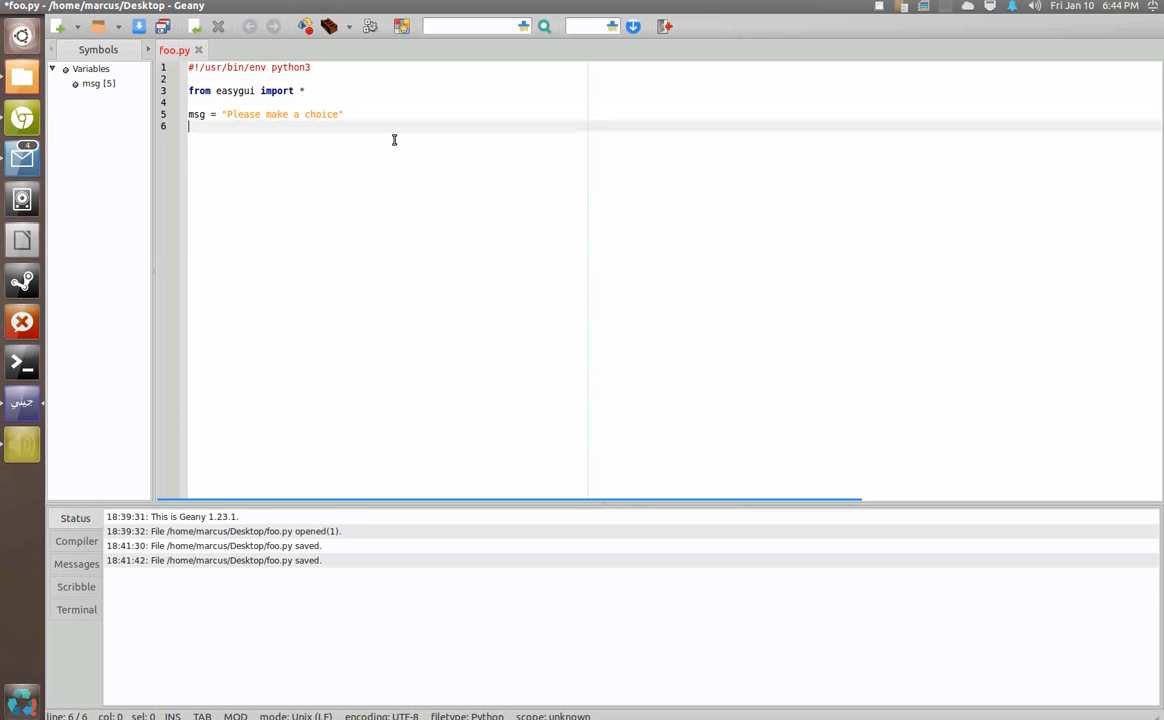
Define title = "Choice Box" and begin the choices = [ list assignment.
text(title = ")
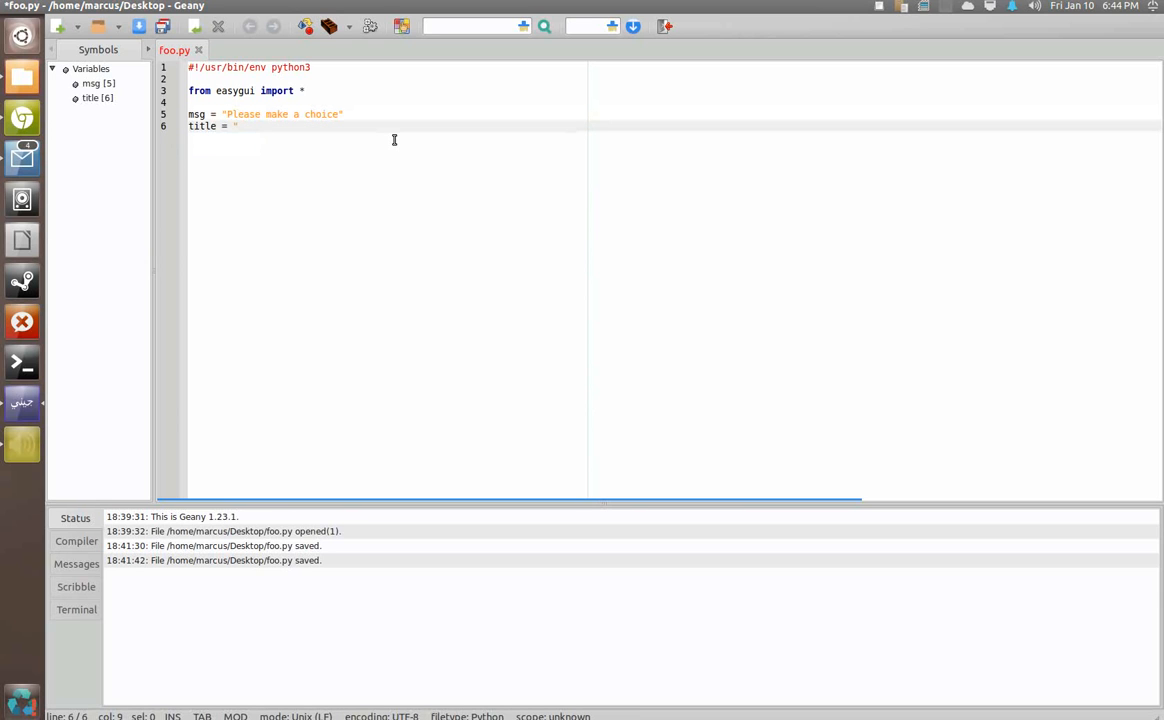
text(C)
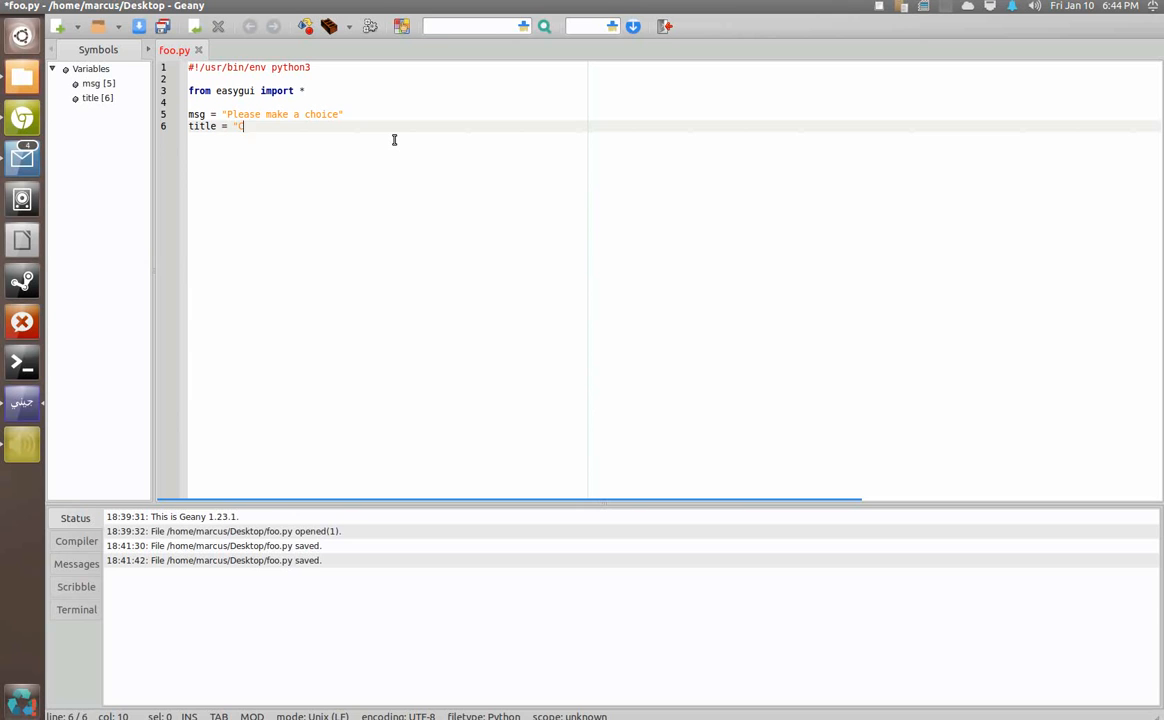
text(Choice Box")
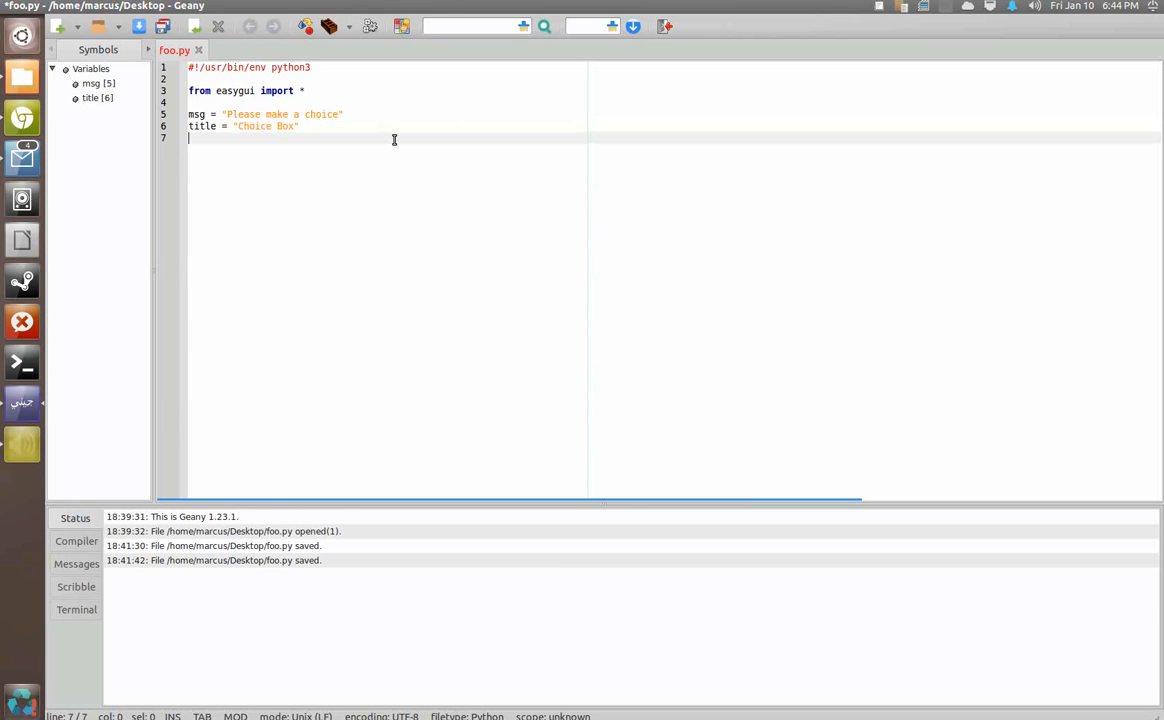
text(choices)
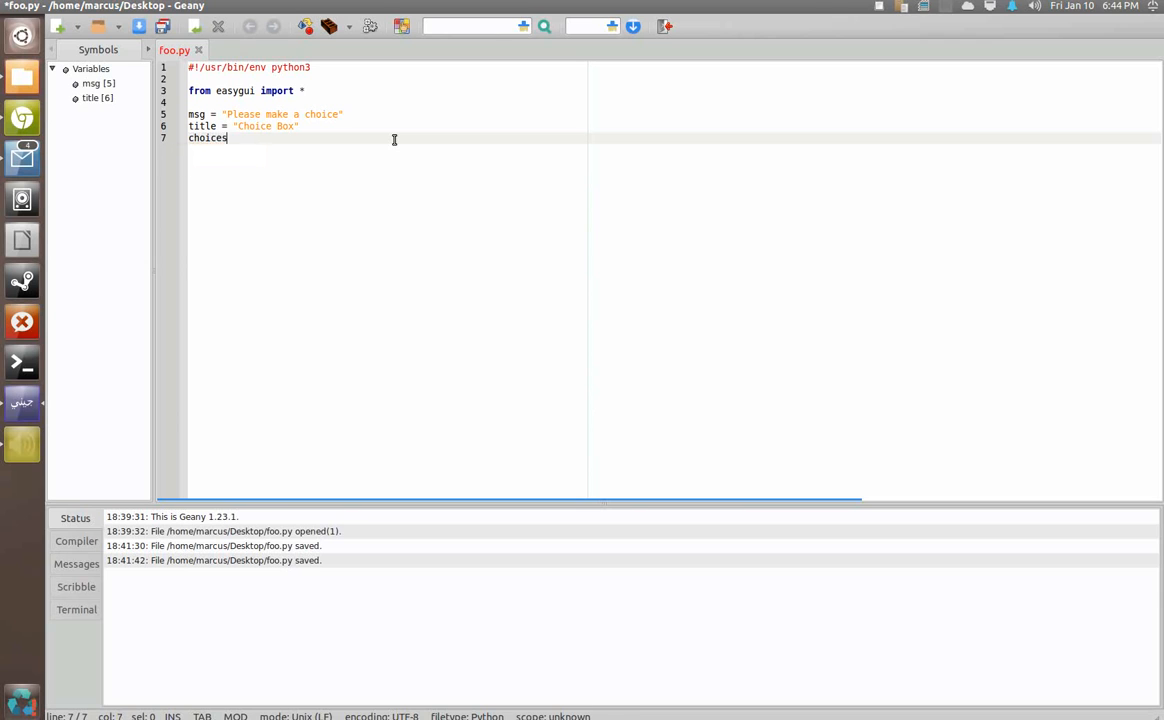
text(=)
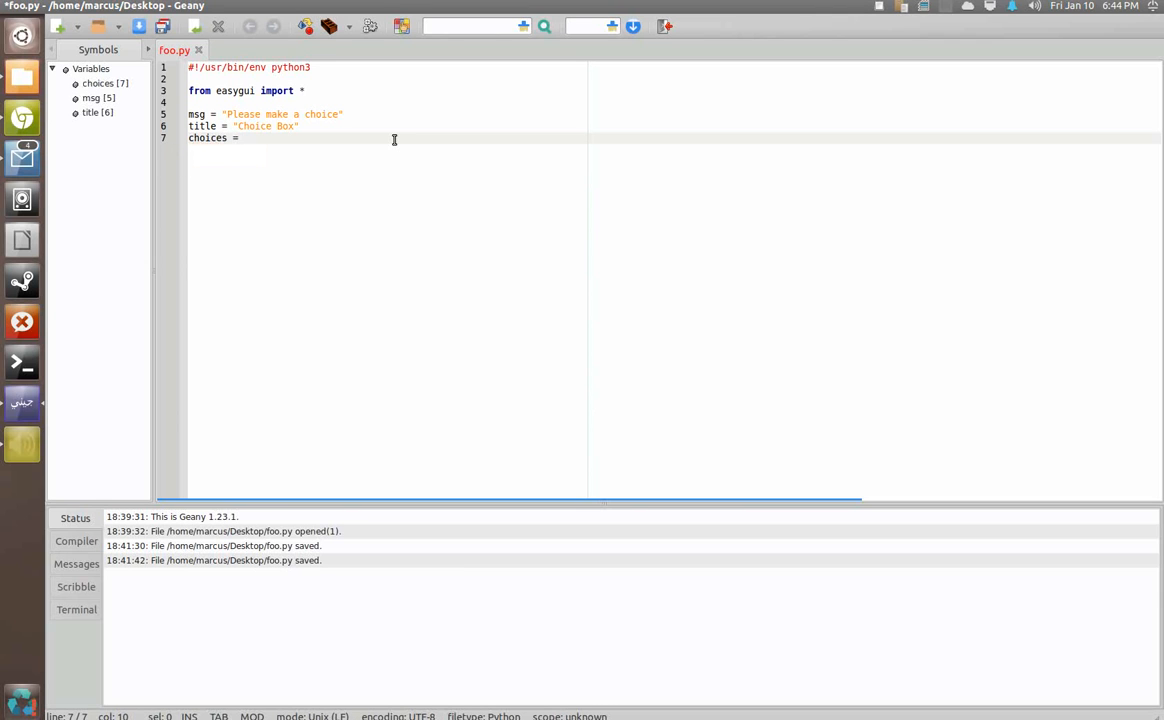
text([)
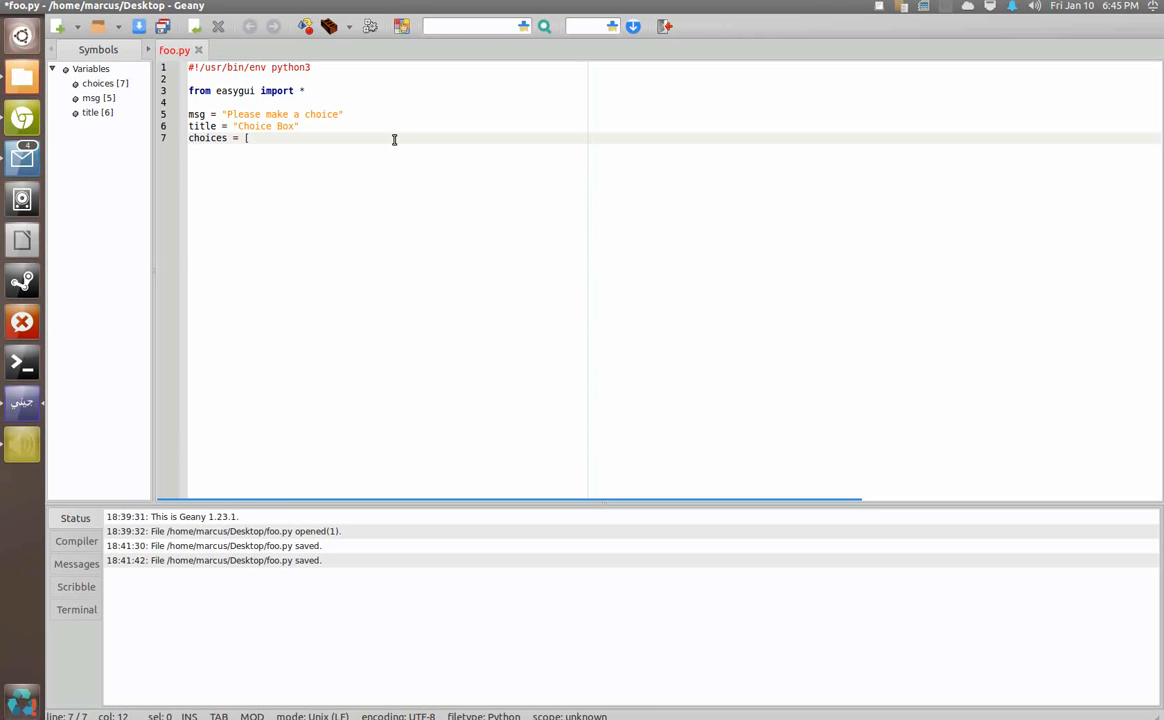
Fill the choices list with "Choice 1: Ice Cream", "Choice 2: Soda Pop", "Choice 3: Cake" and close the bracket.
text(" ")
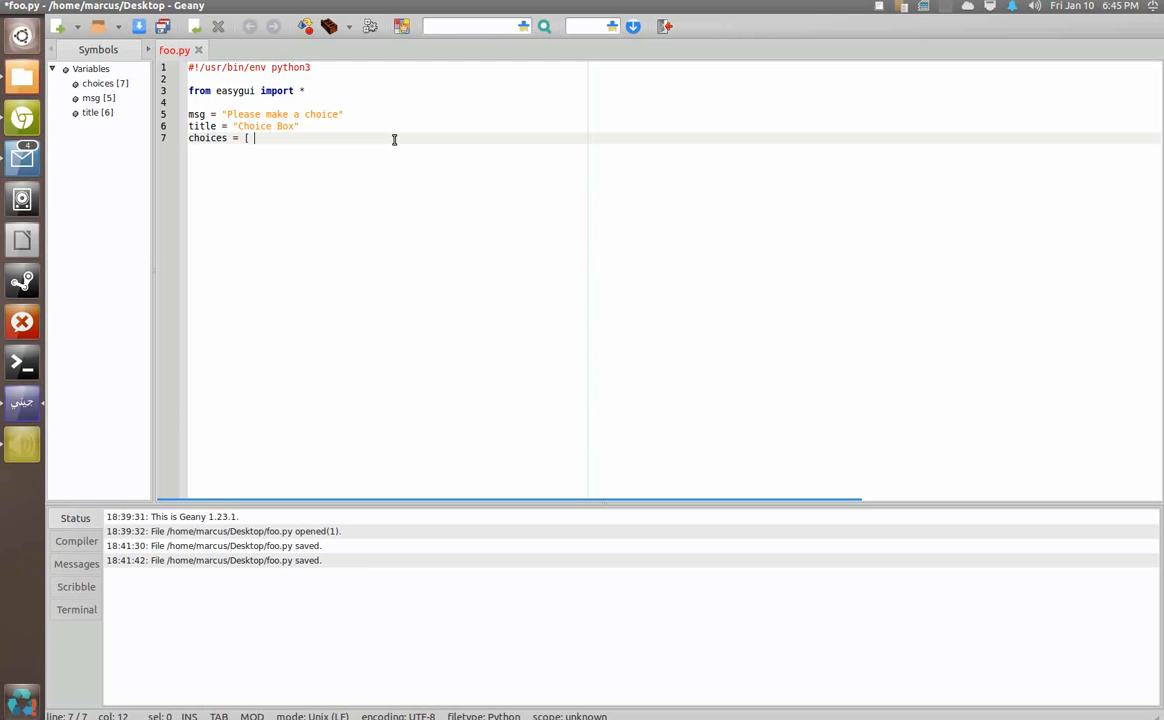
text("Choice)
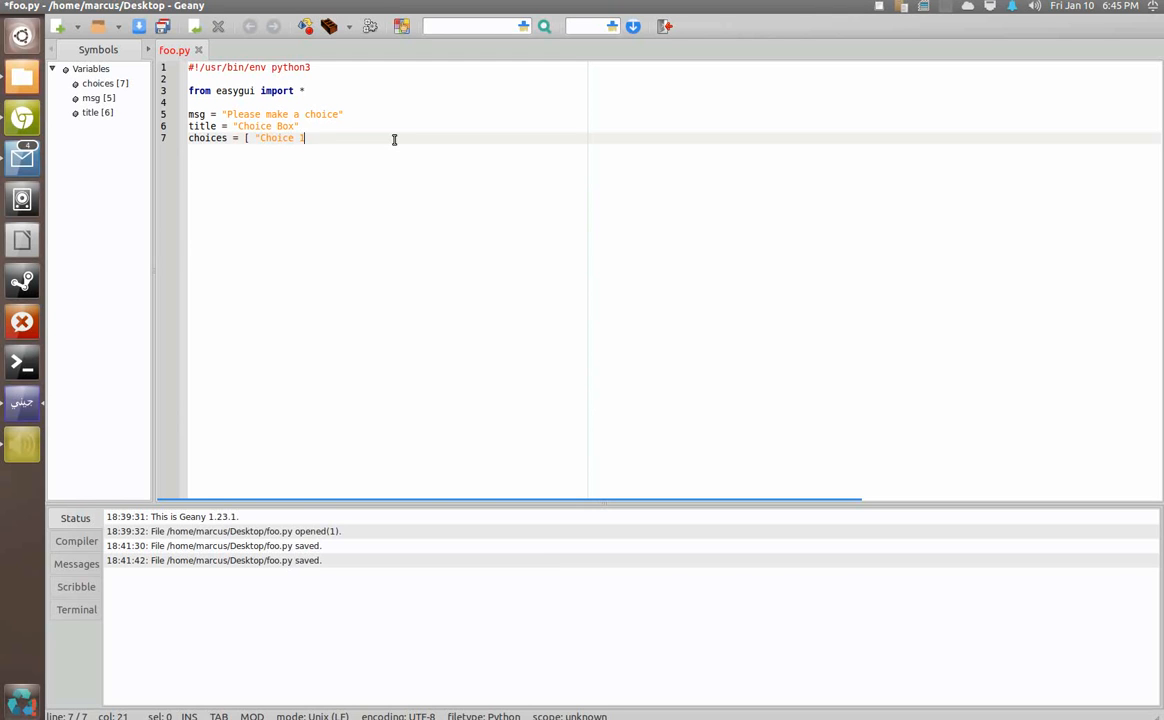
text(1: Ice Cream",)
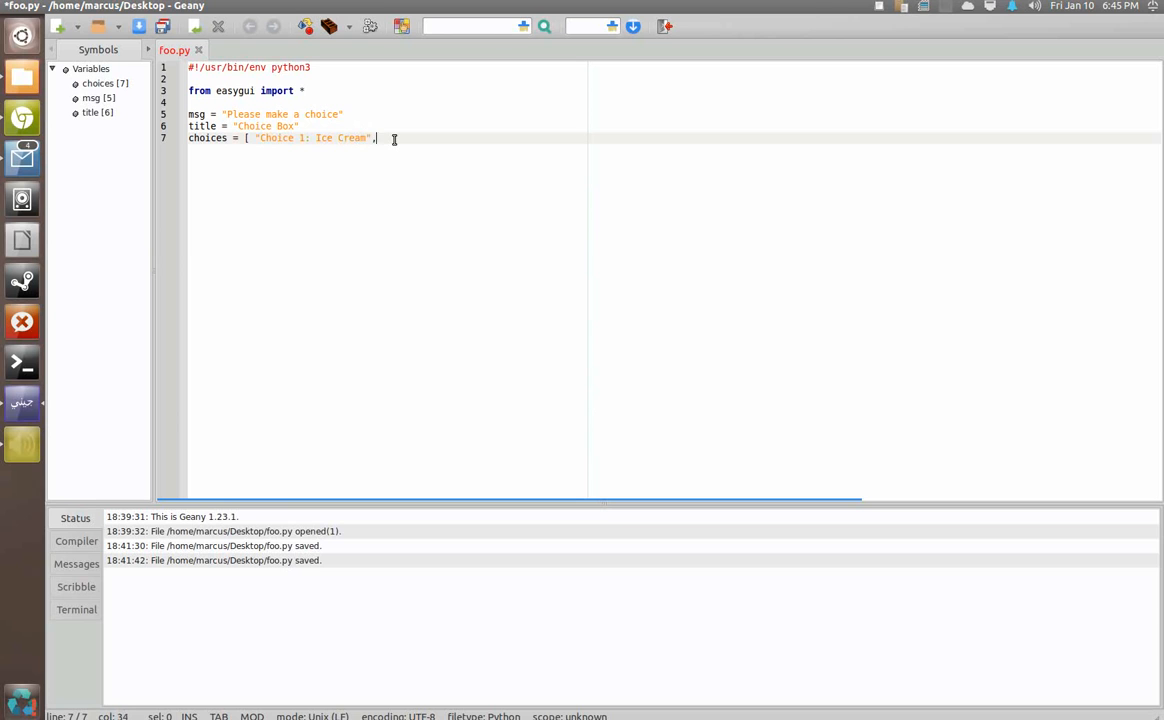
text(")
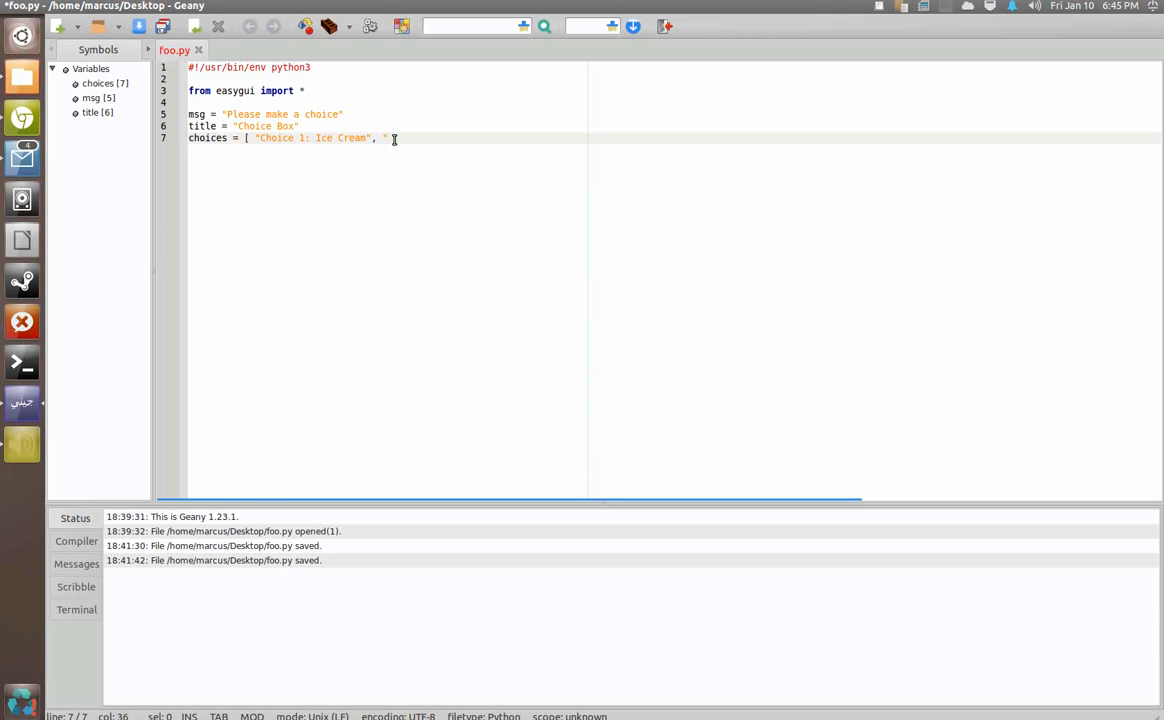
text(Choice 2: Soda Pop",)
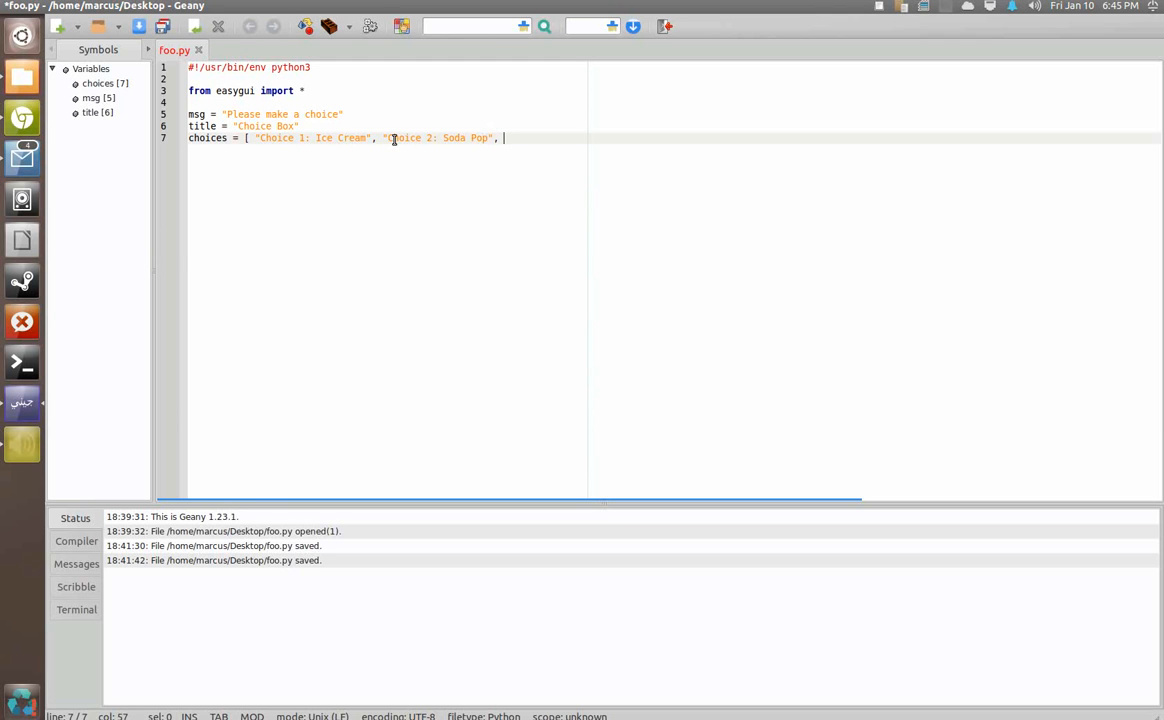
text("Choice 3: Ca)
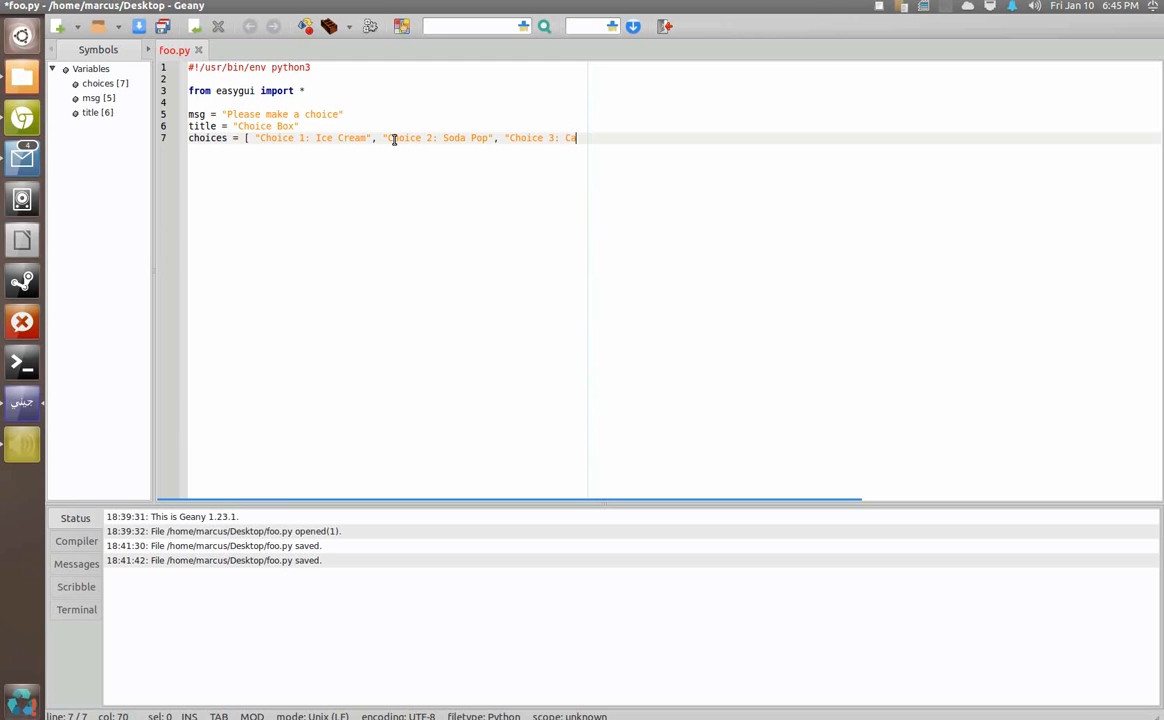
text(ke")
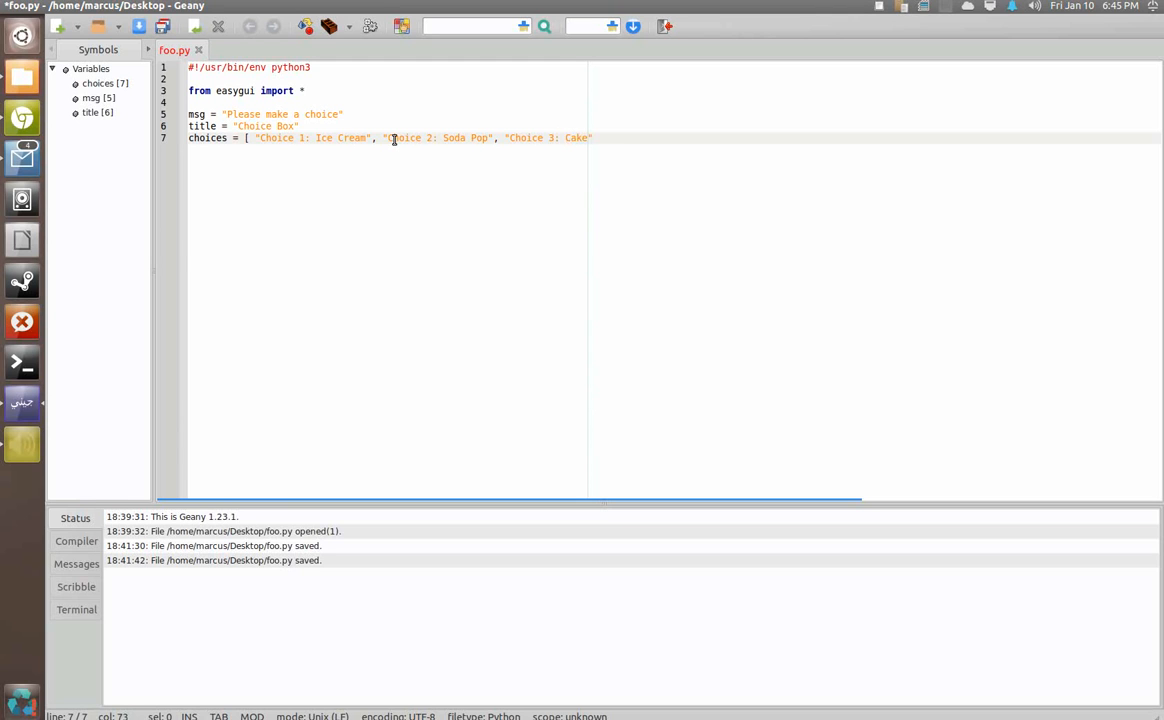
text(])
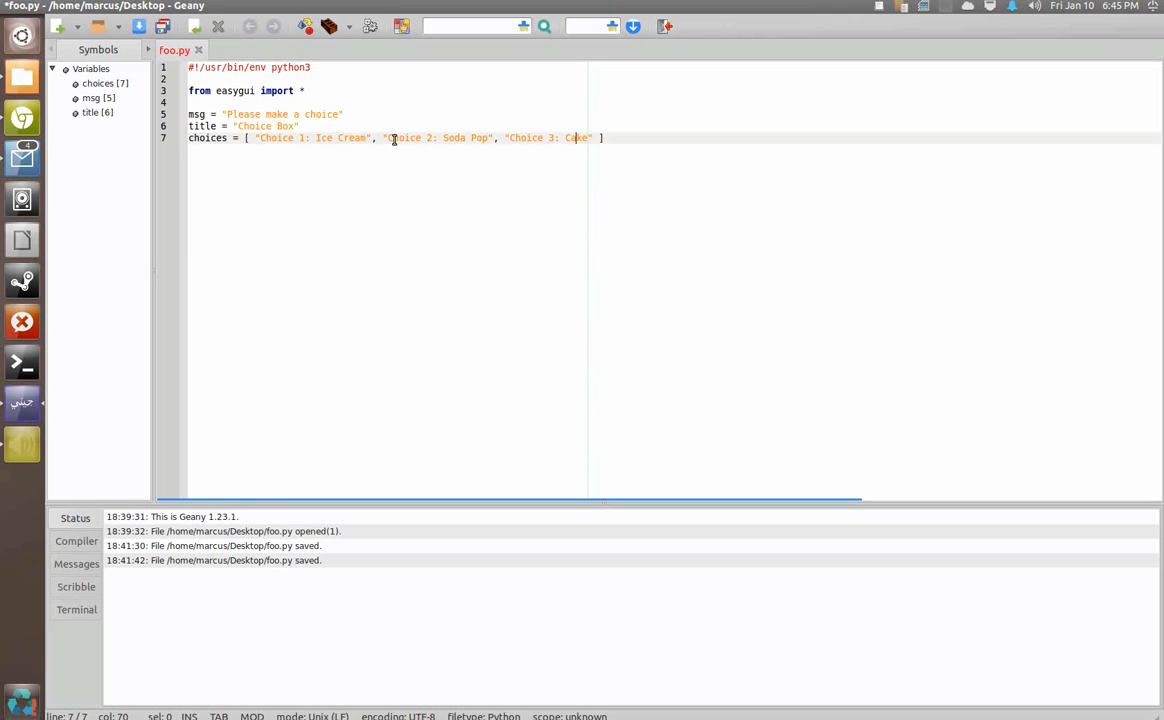
mouse_move(624, 138)
text(, "Choice 4: Ice Cream", "Choice 5: Soda Pop", "Choice 6: Cake")
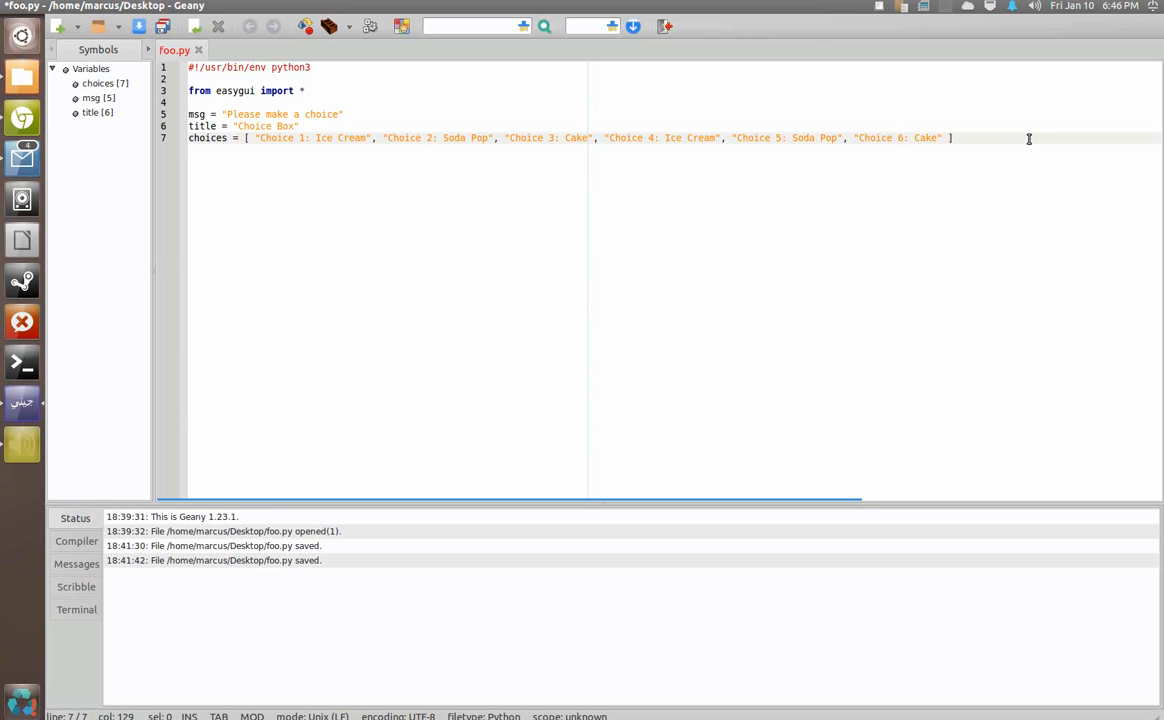
Save foo.py and wrap the choices list with a backslash continuation after "Choice 3: Cake".
key(ctrl+s)
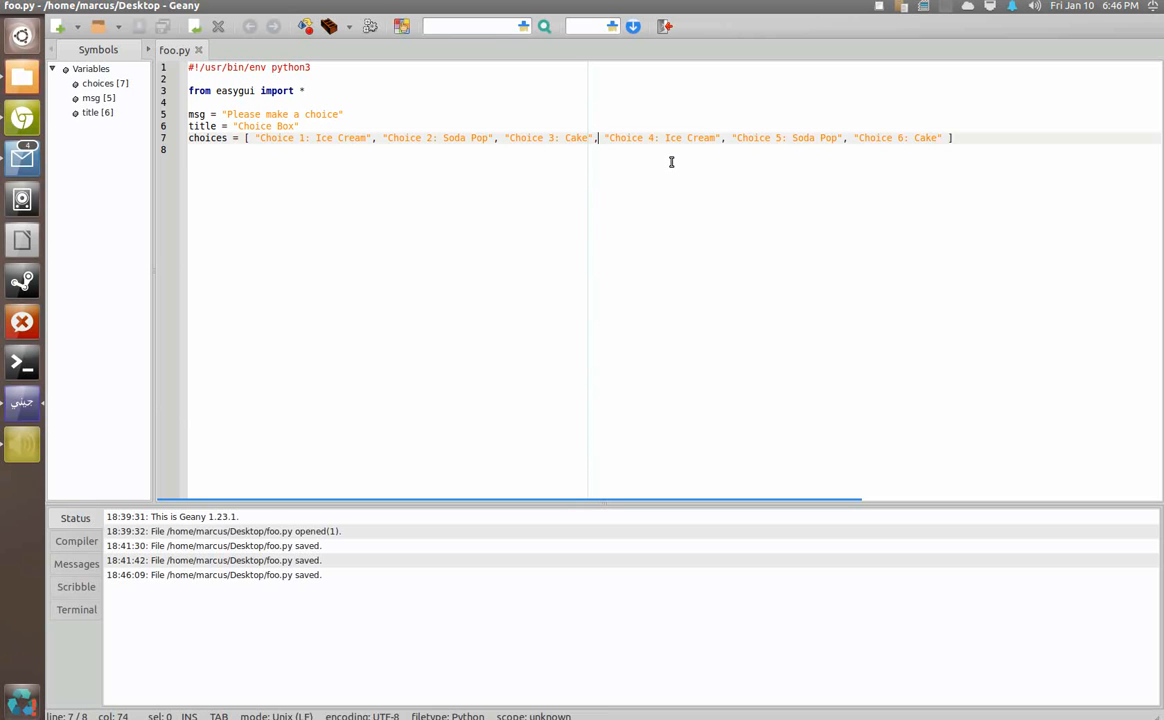
text(\)
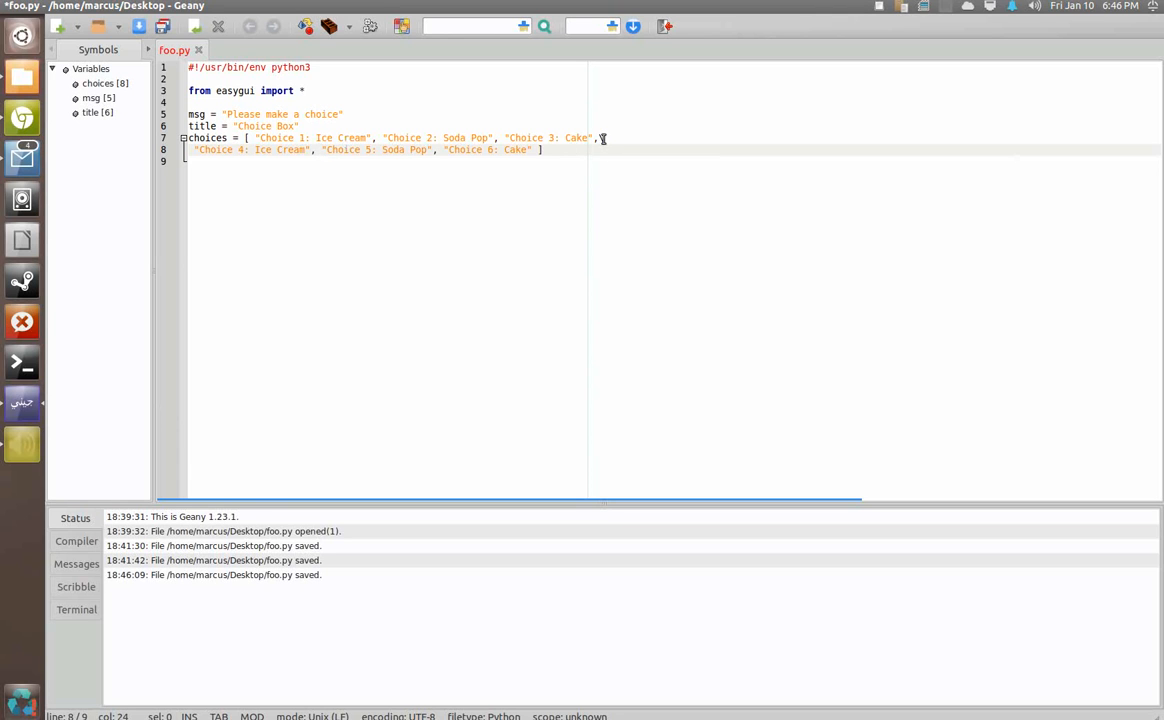
text(\)
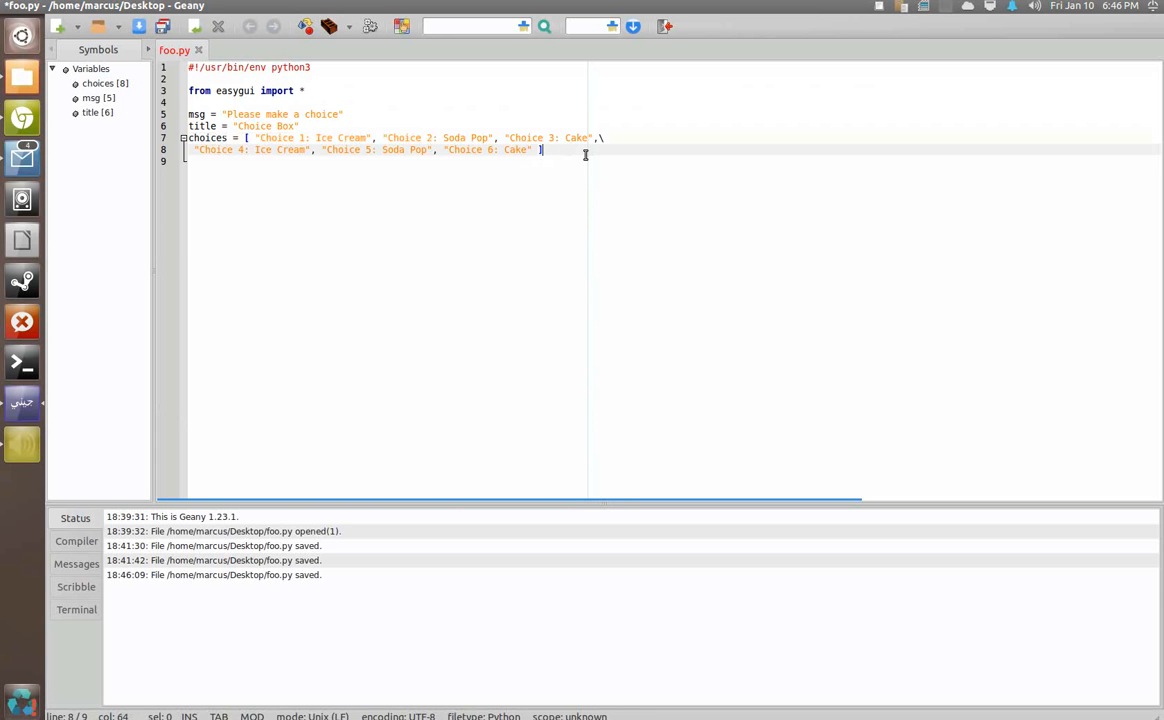
Write the call choicebox ( msg, title, choices ) on a new line below the list.
key(Return)
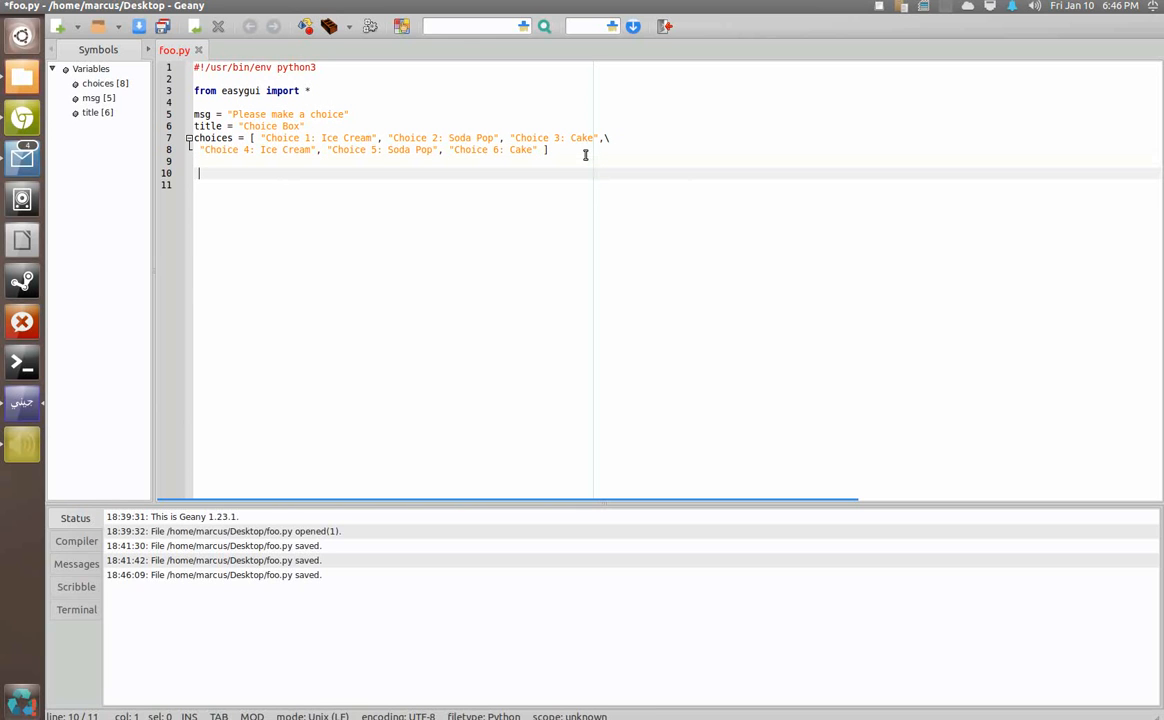
text(choice)
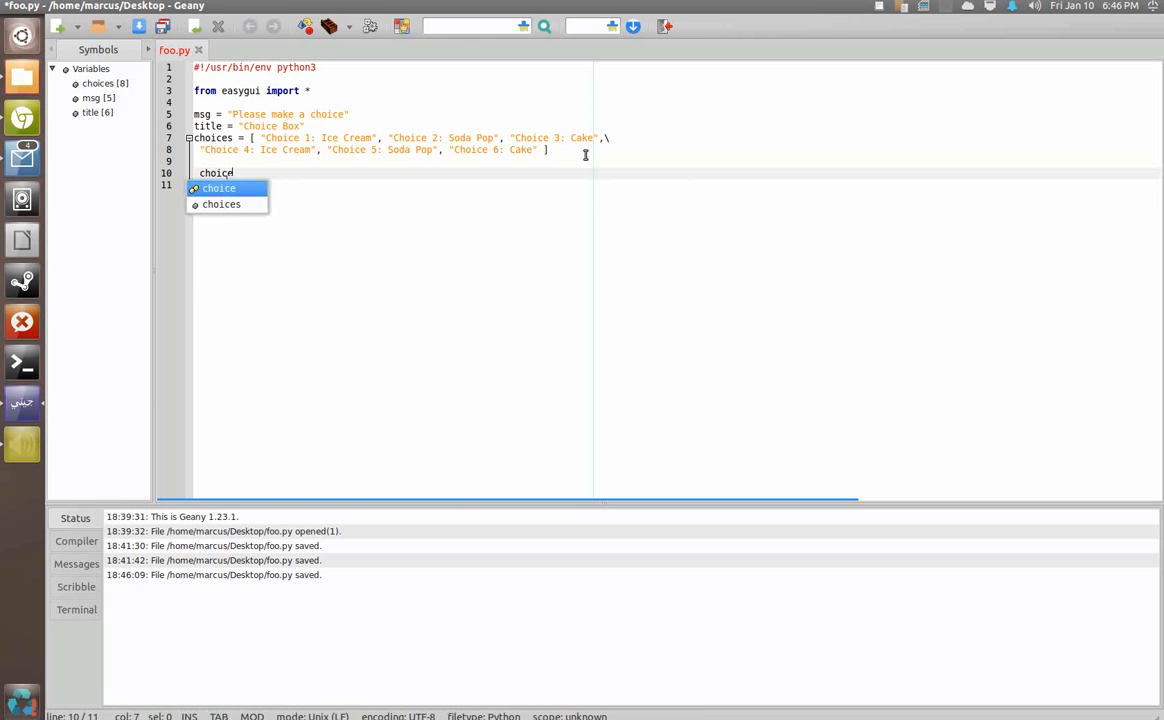
text(box)
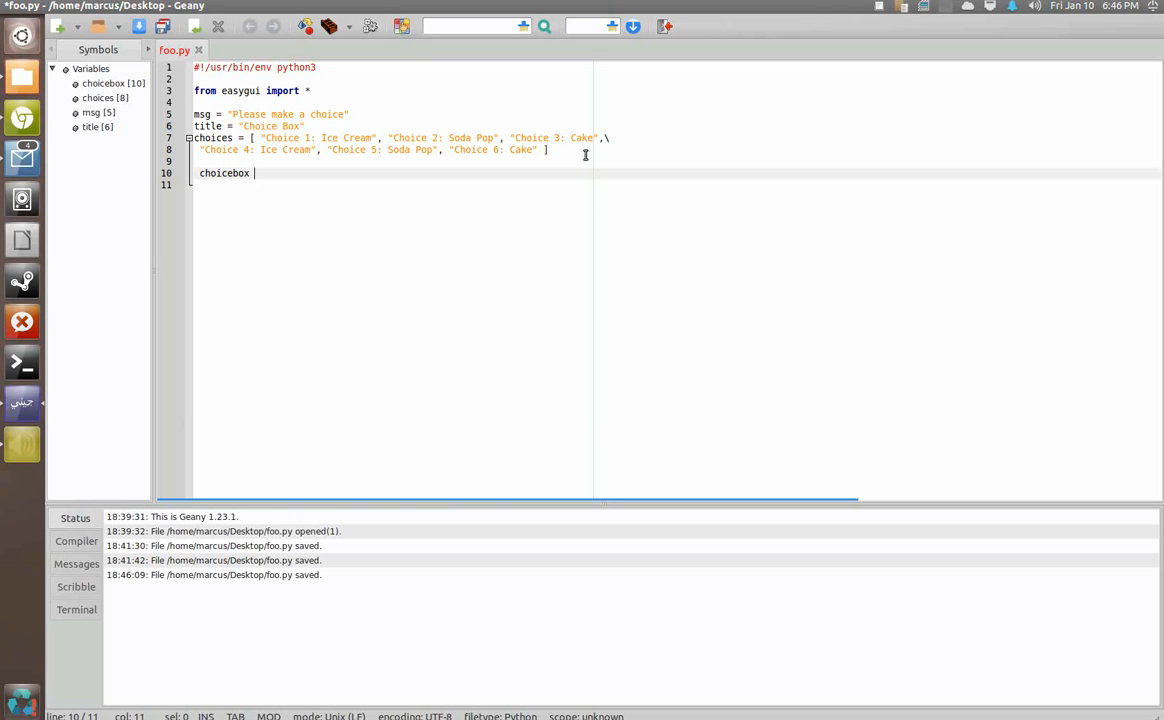
text(()
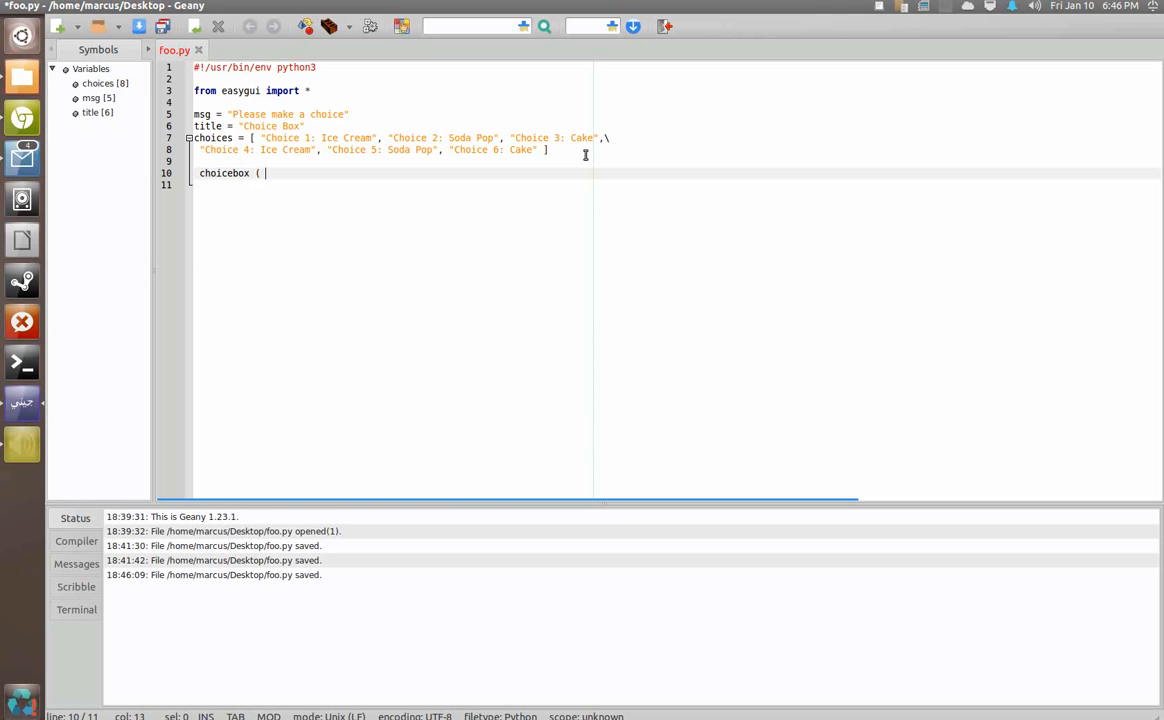
text(msg =)
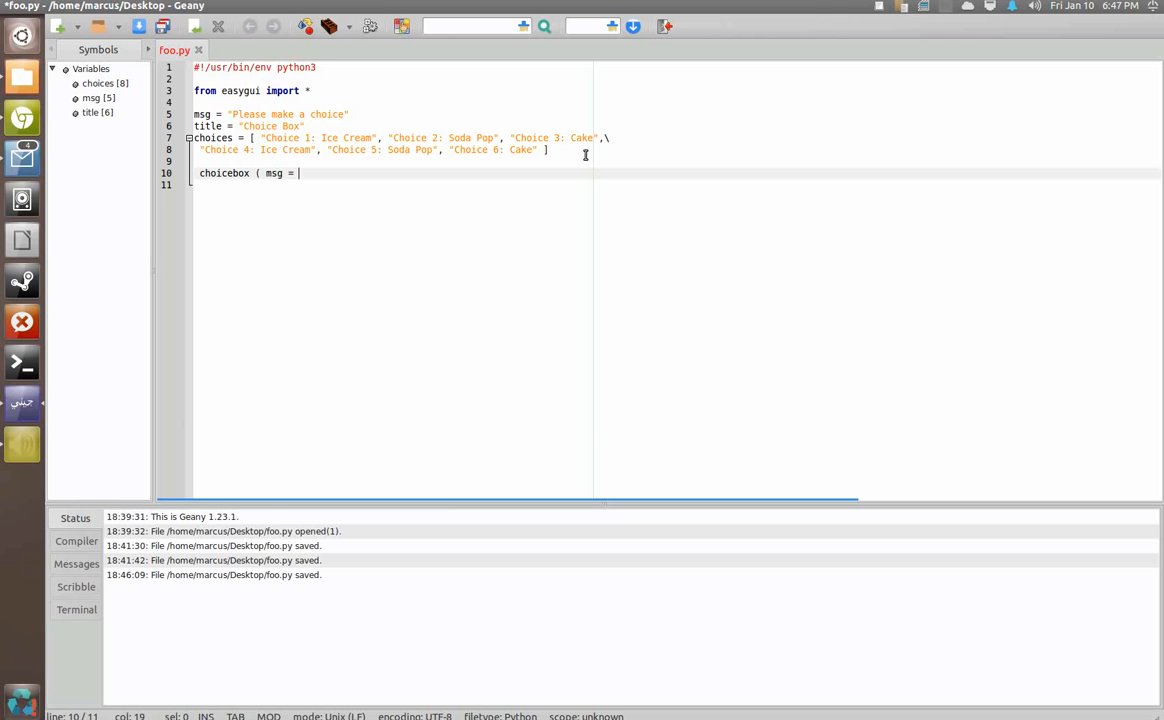
text(,)
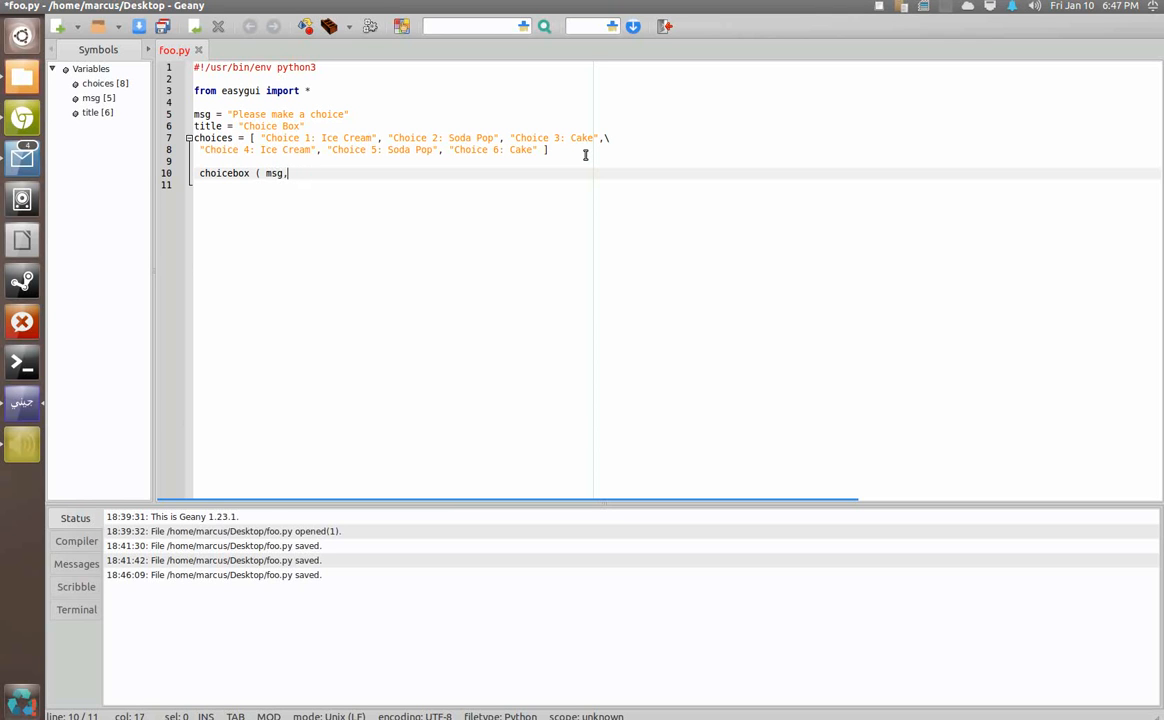
text(title, choices)
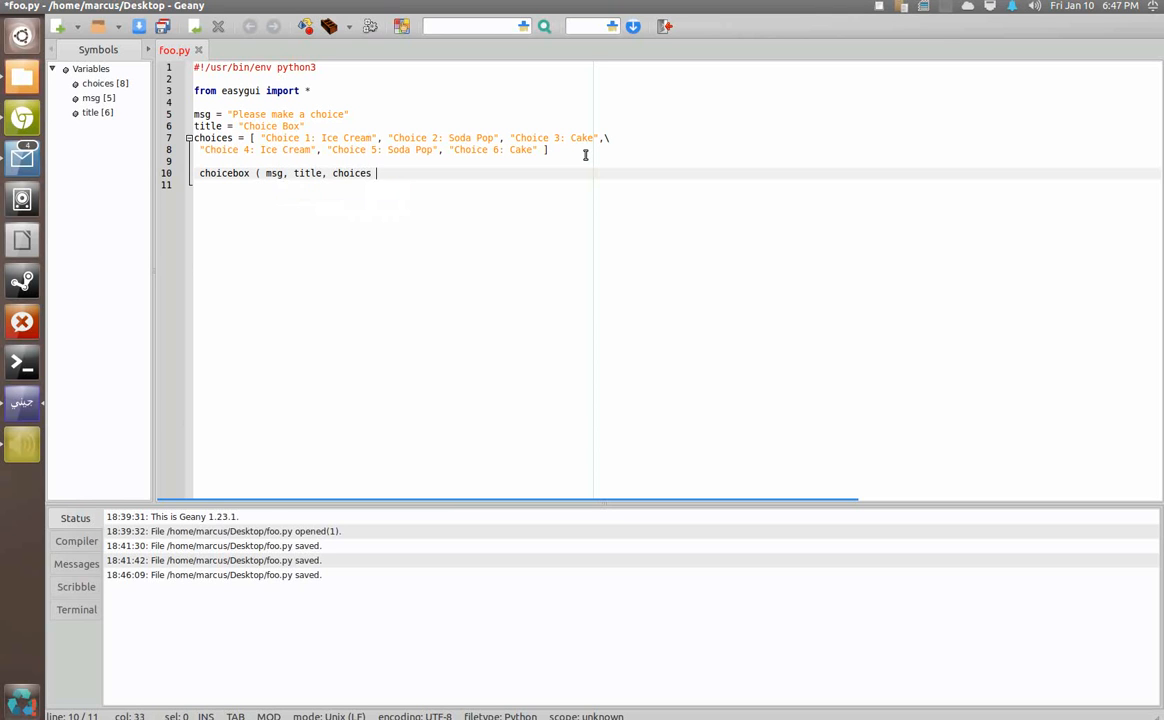
text())
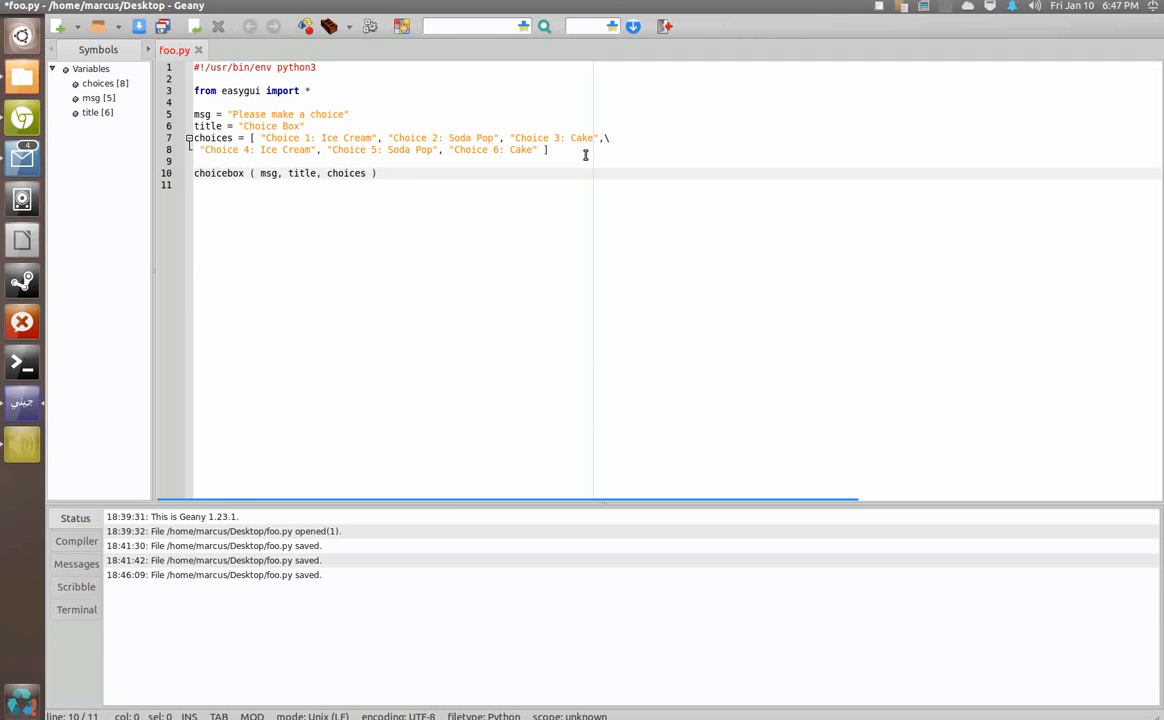
Save foo.py and run ./foo.py in Geany's terminal to bring up the Choice Box.
key(ctrl+s)
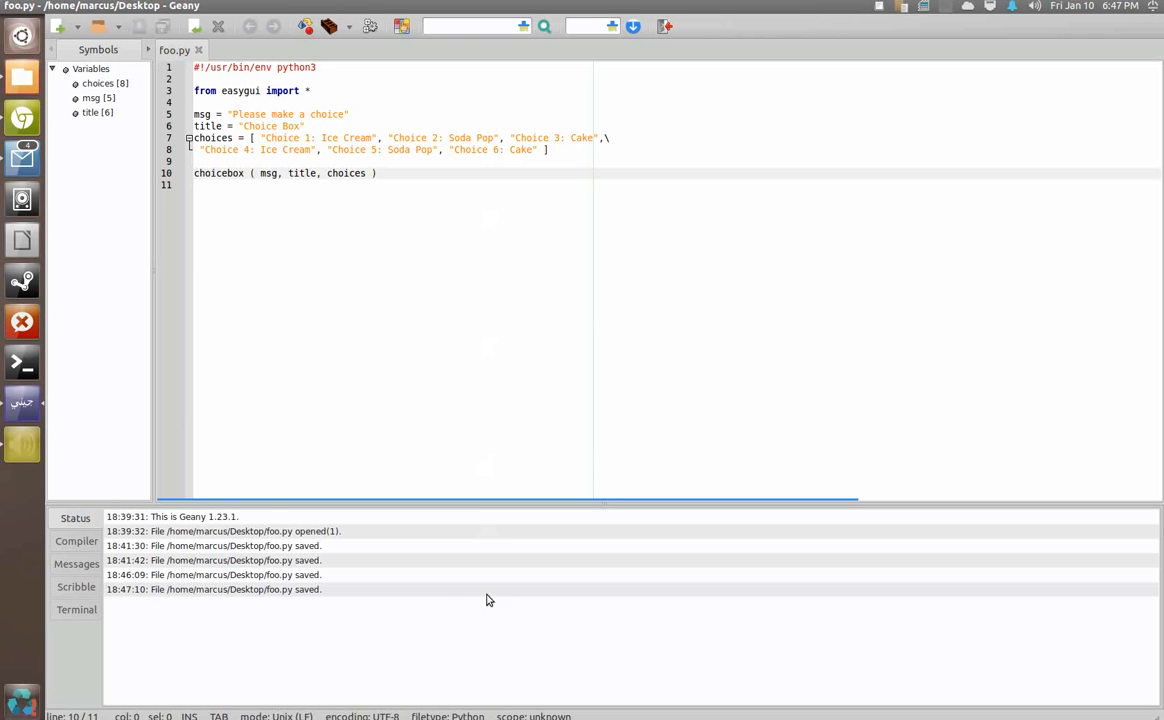
click(194, 172)
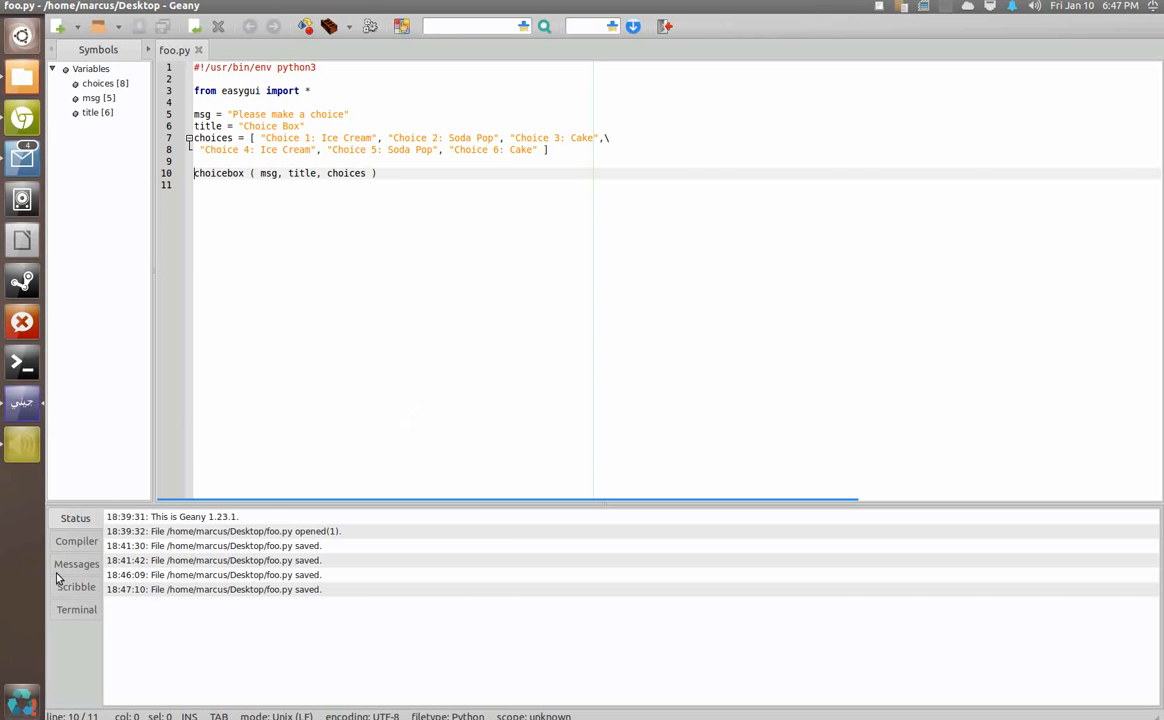
click(76, 608)
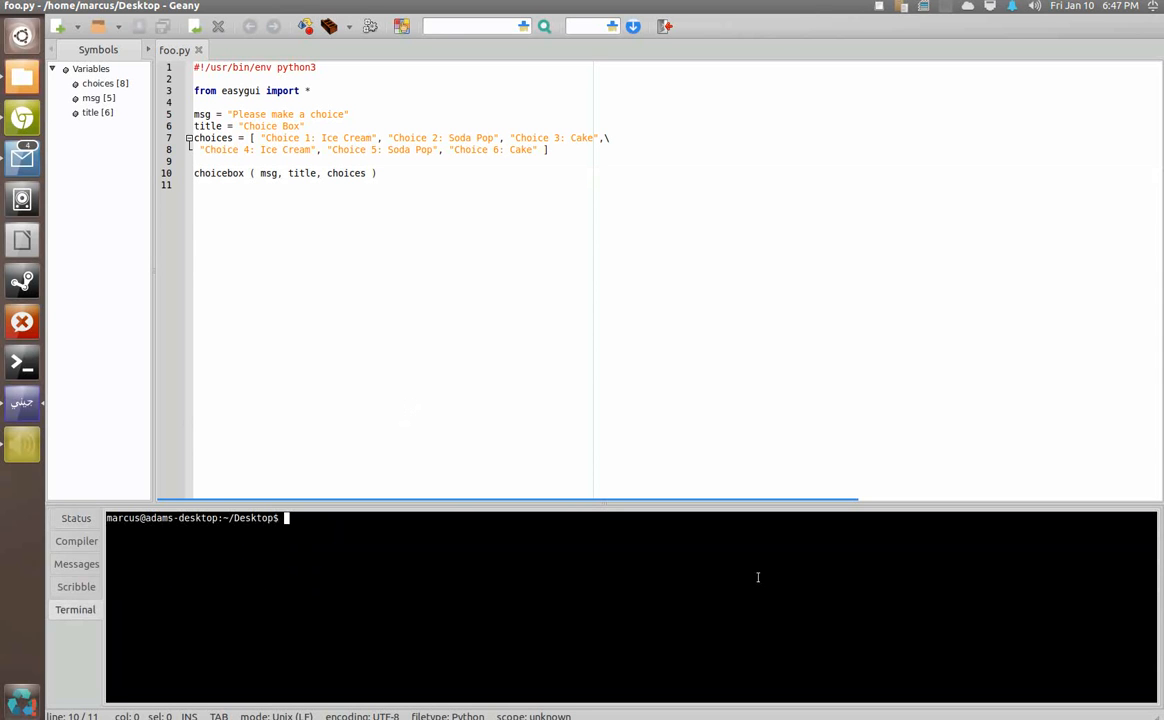
text(./foo.py)
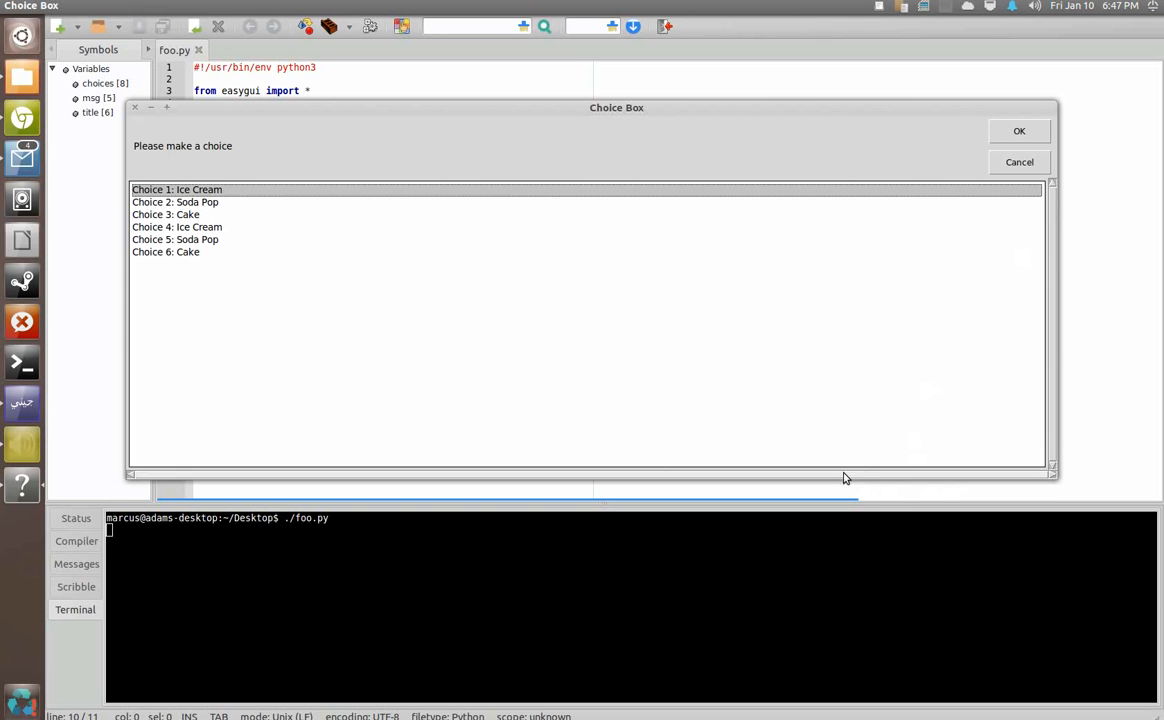
Pick Choice 6: Cake, then Choice 2: Soda Pop, and close the Choice Box dialog.
click(164, 252)
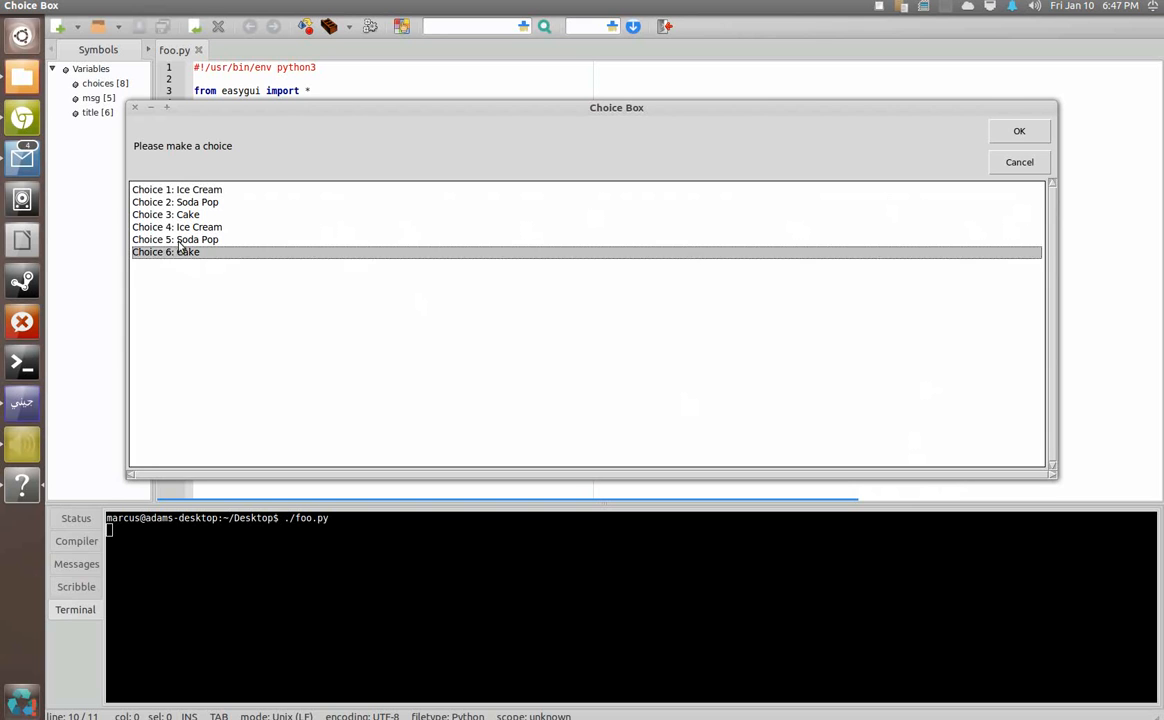
click(176, 202)
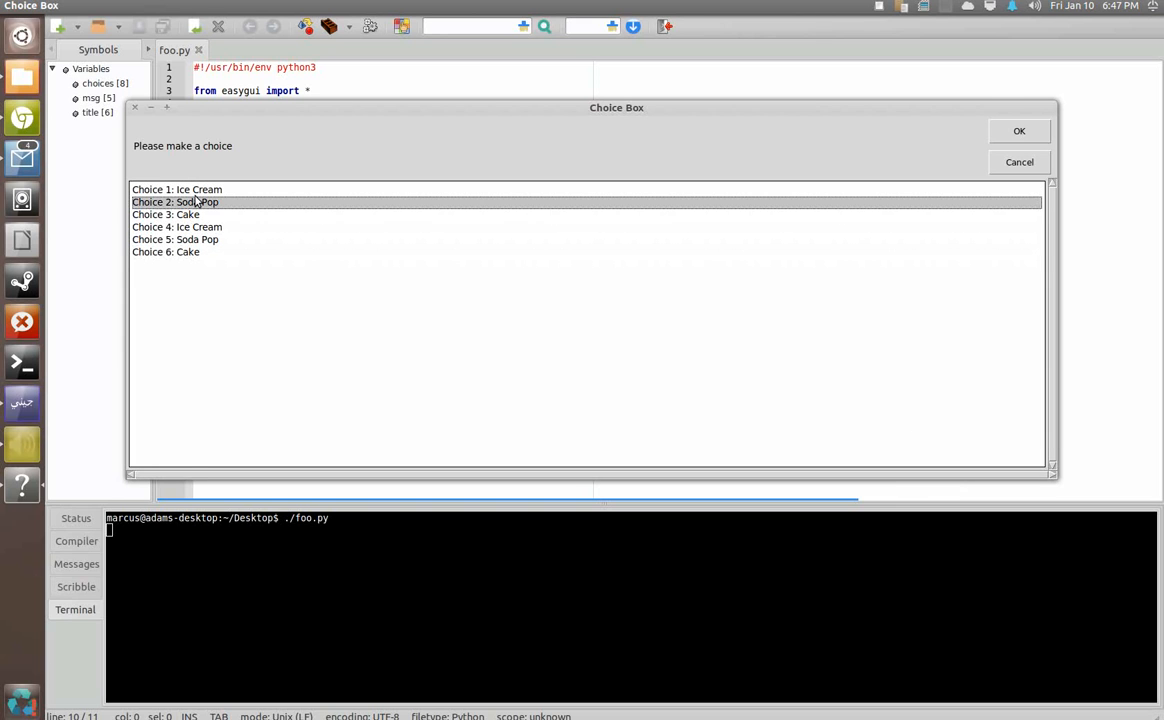
mouse_move(970, 276)
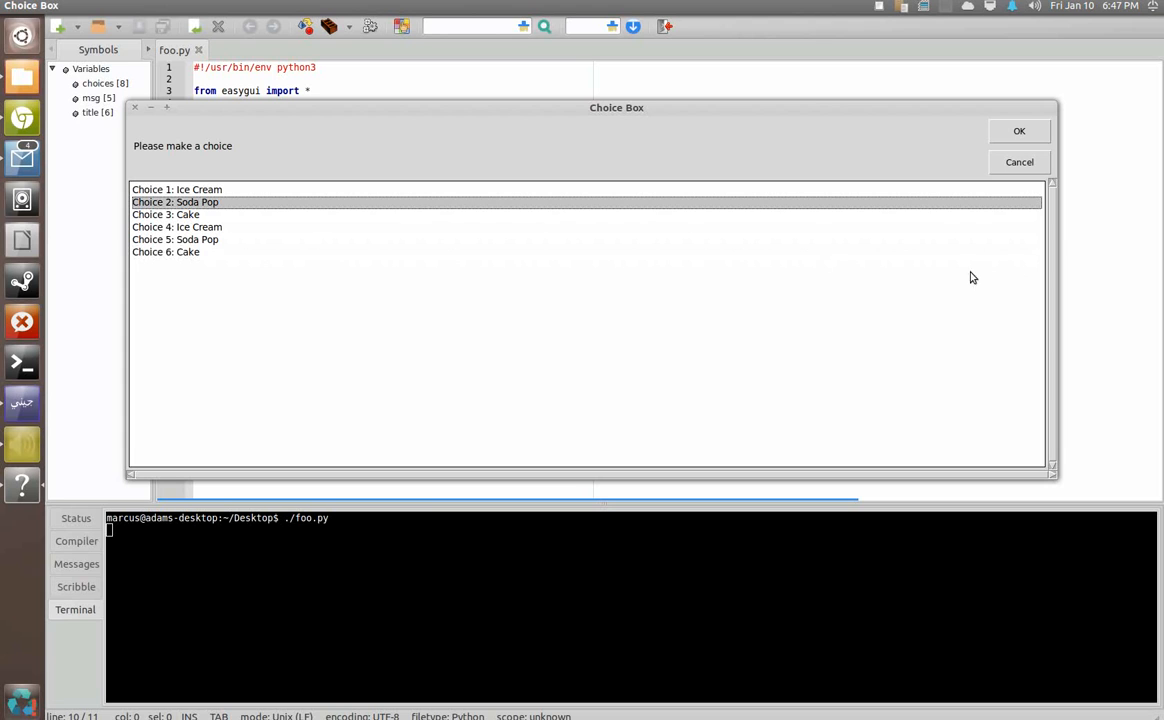
mouse_move(148, 222)
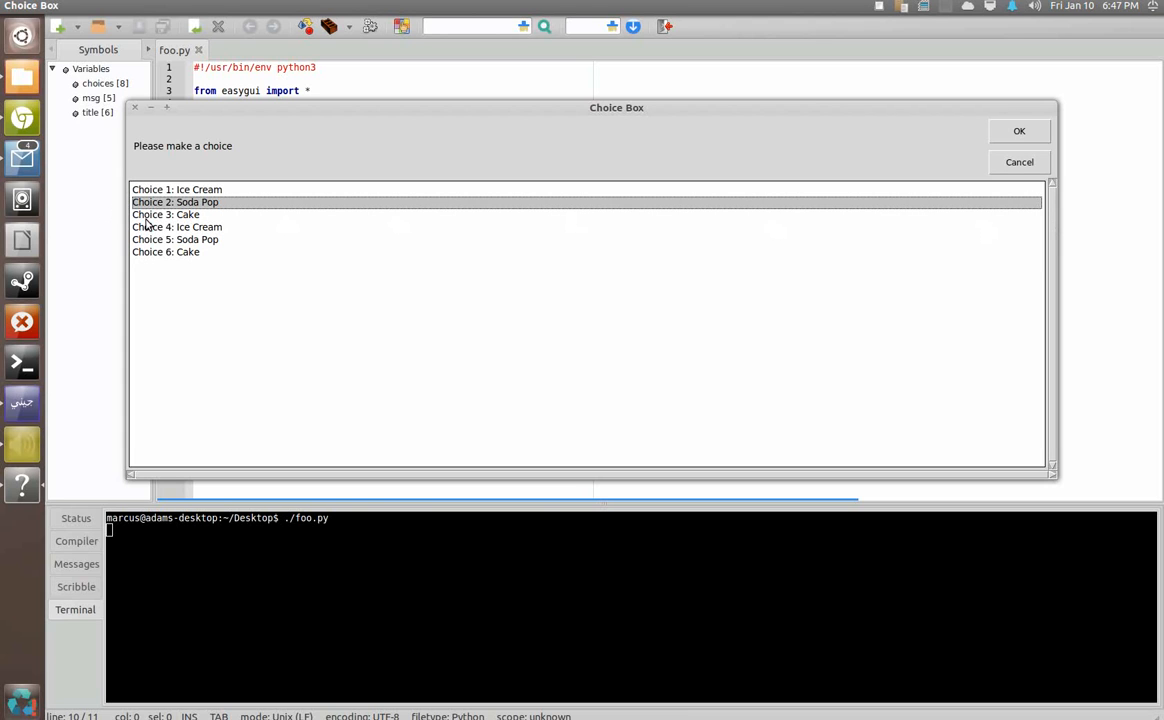
click(164, 214)
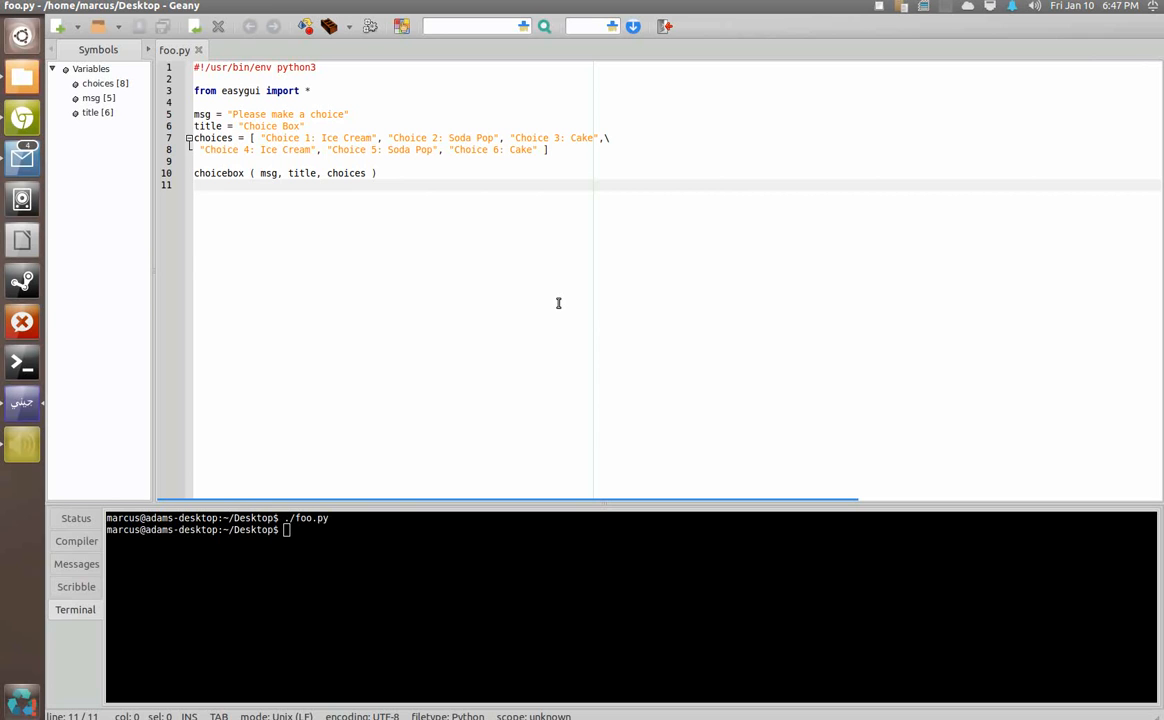
Store the choicebox result in var and write messagebox ( msg = var, title = title ), selecting messagebox to rename it.
key(BackSpace)
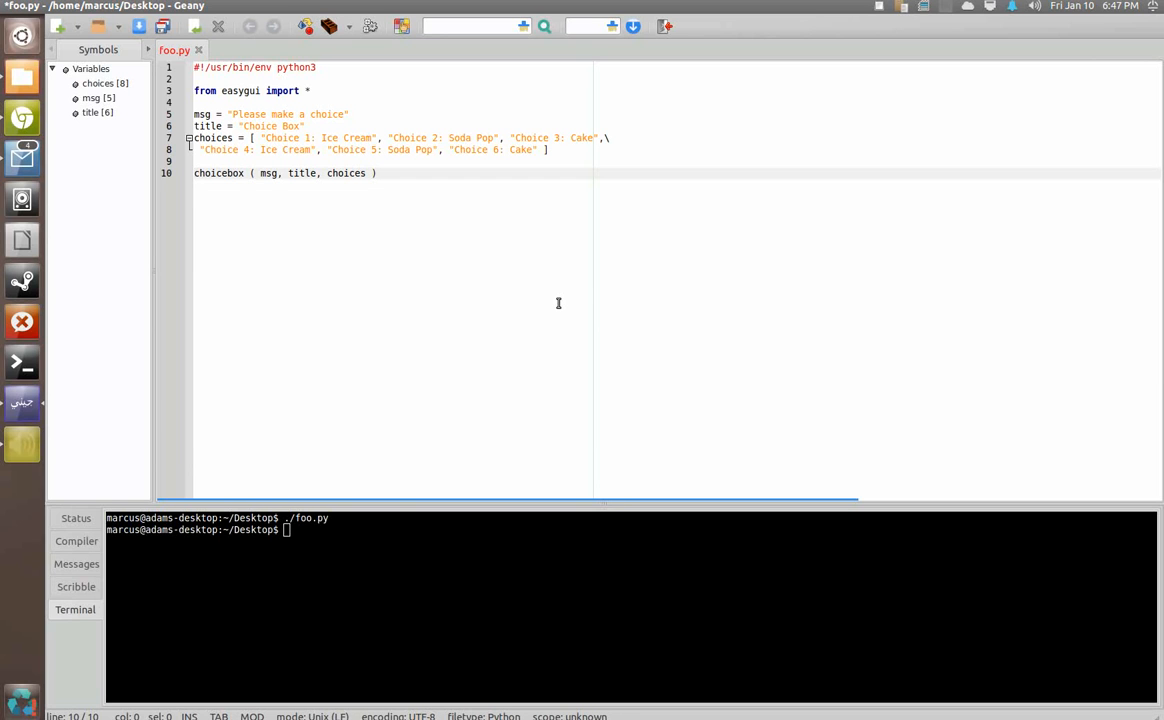
text(var =)
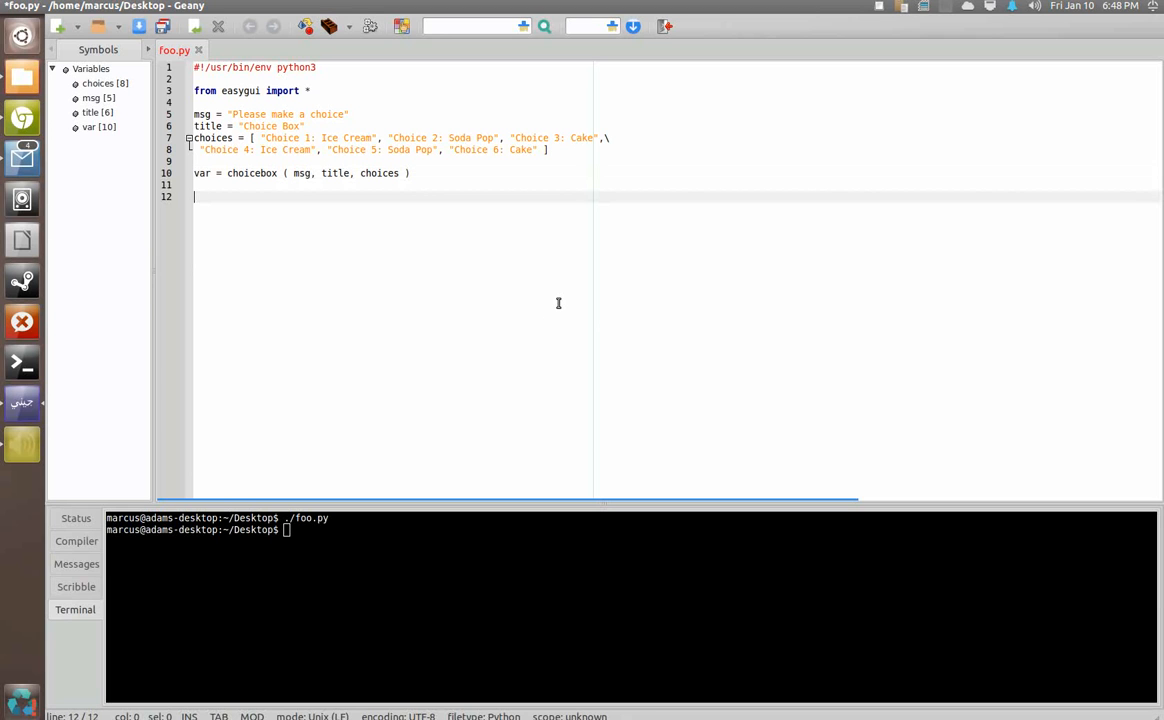
text(messagebox ()
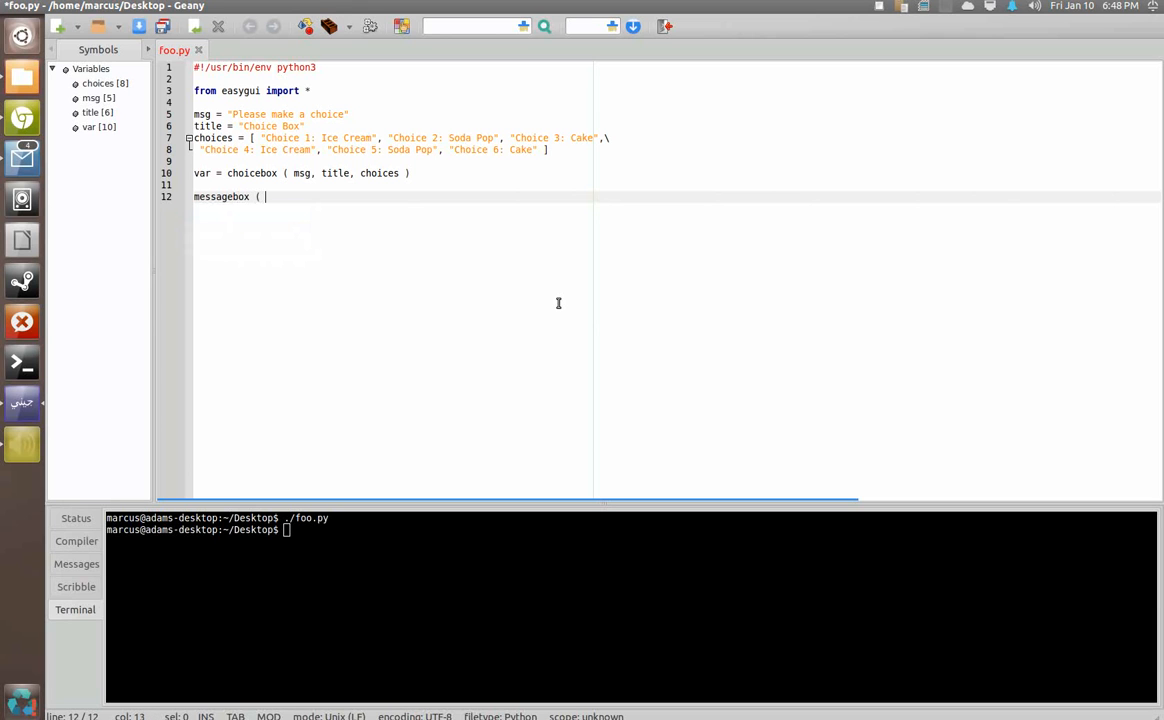
text(msg = var)
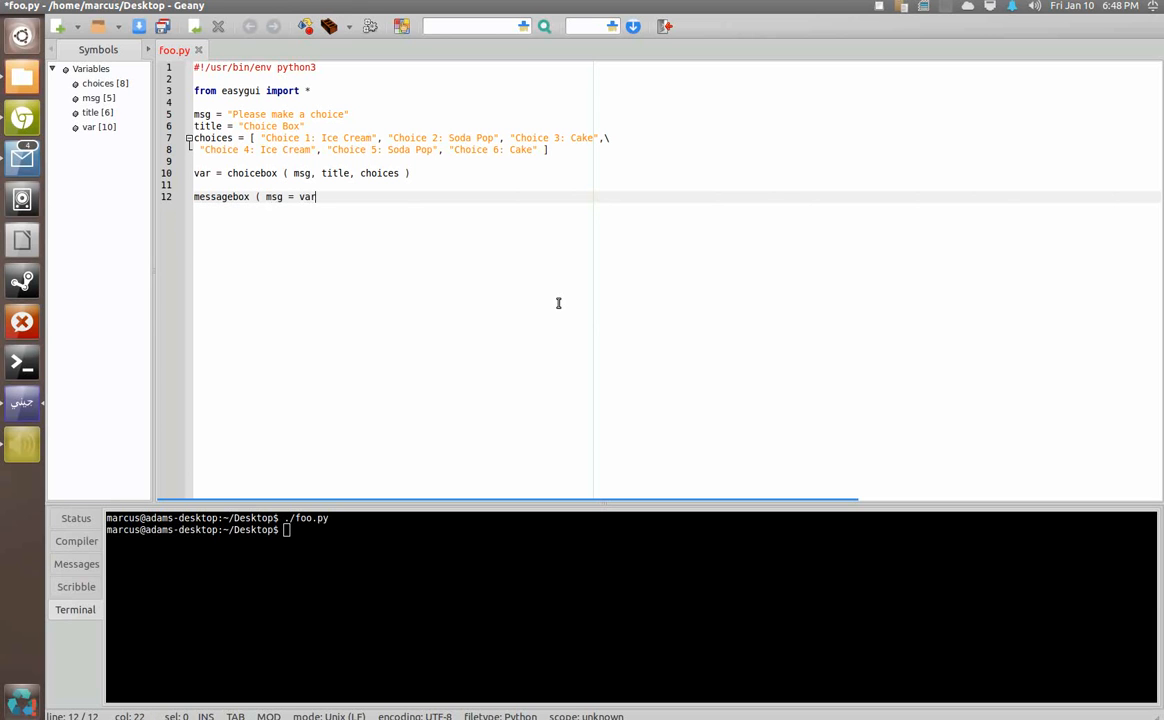
text(, title)
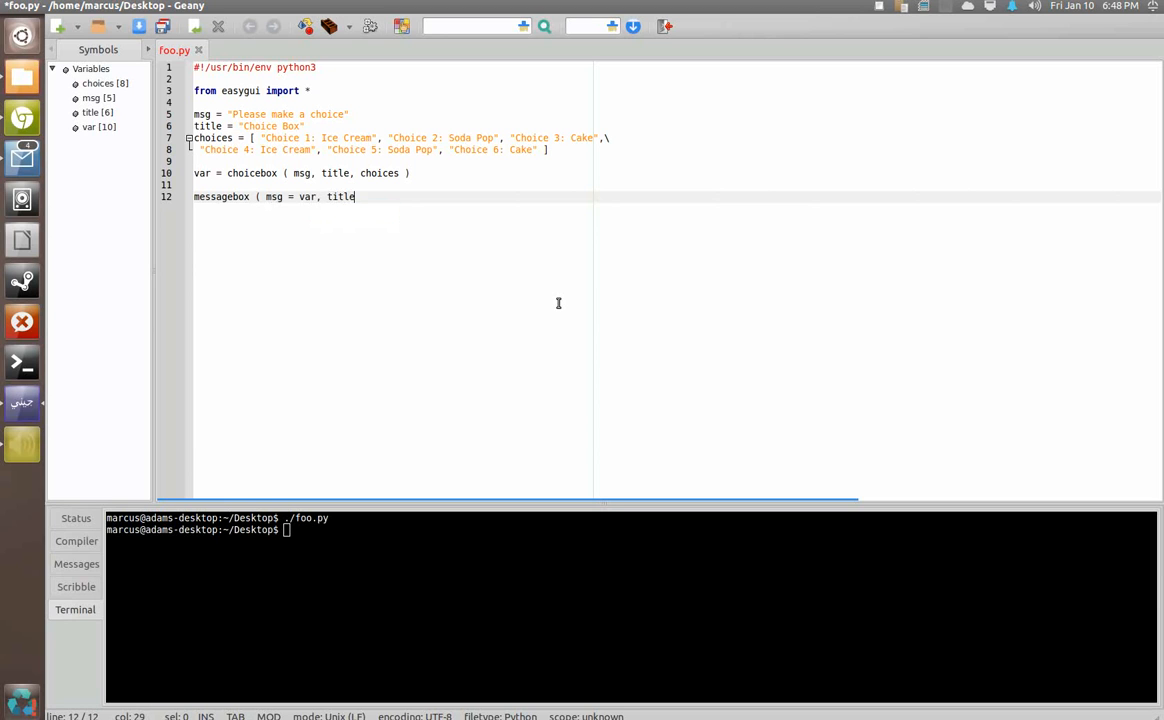
text(= title,)
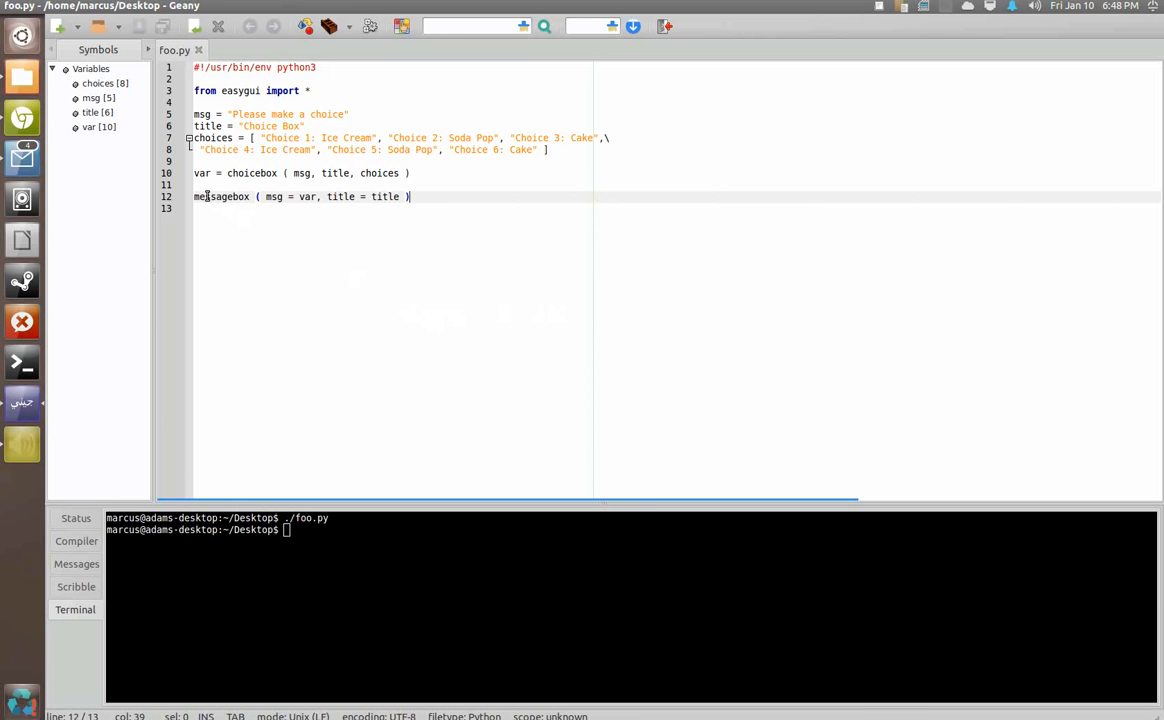
double_click(208, 196)
text(./foo.py)
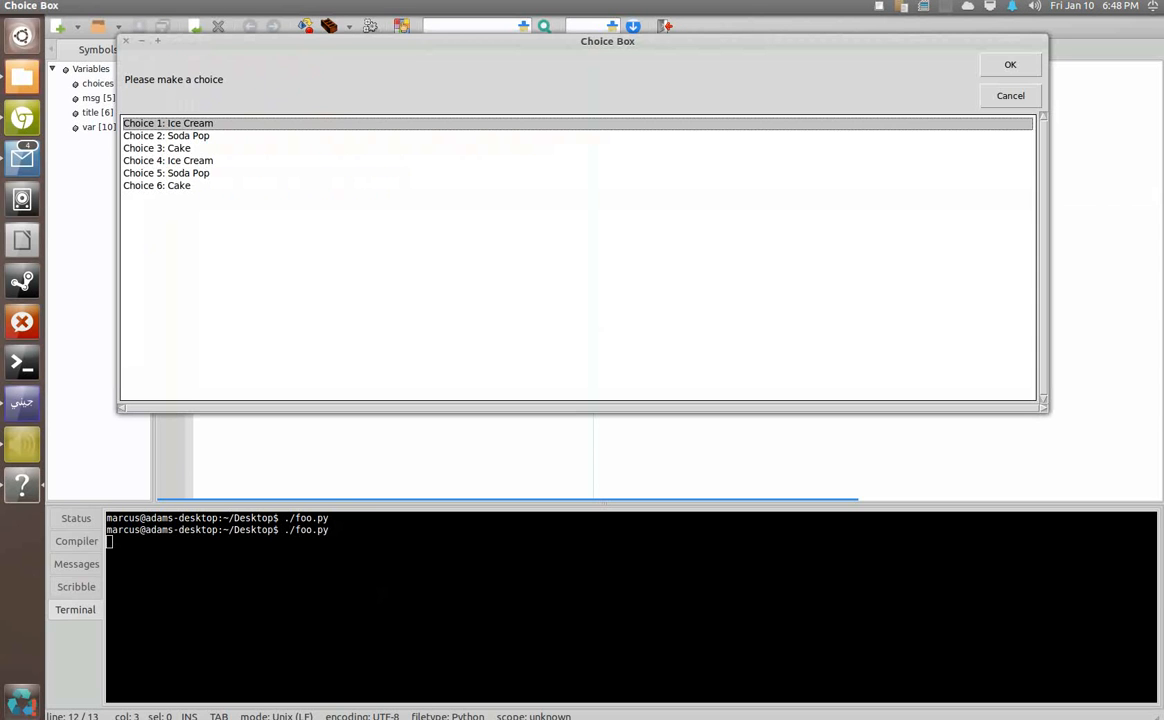
Pick Choice 4: Ice Cream and dismiss the msgbox that echoes it.
click(1010, 64)
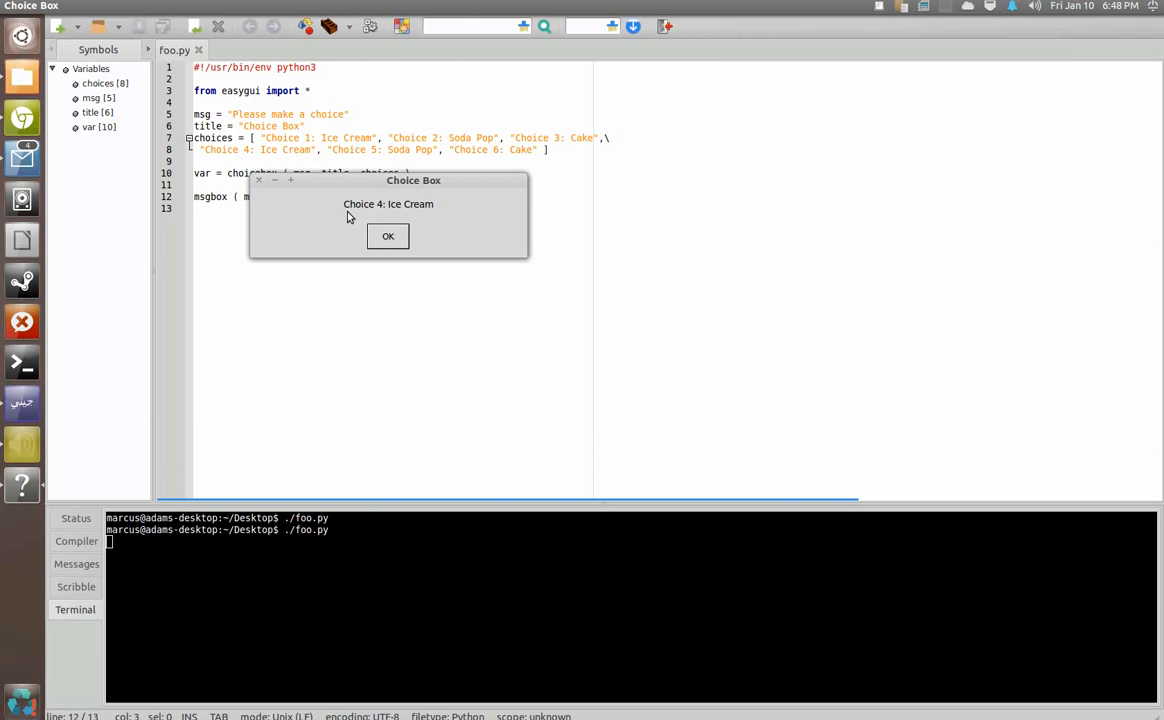
mouse_move(360, 218)
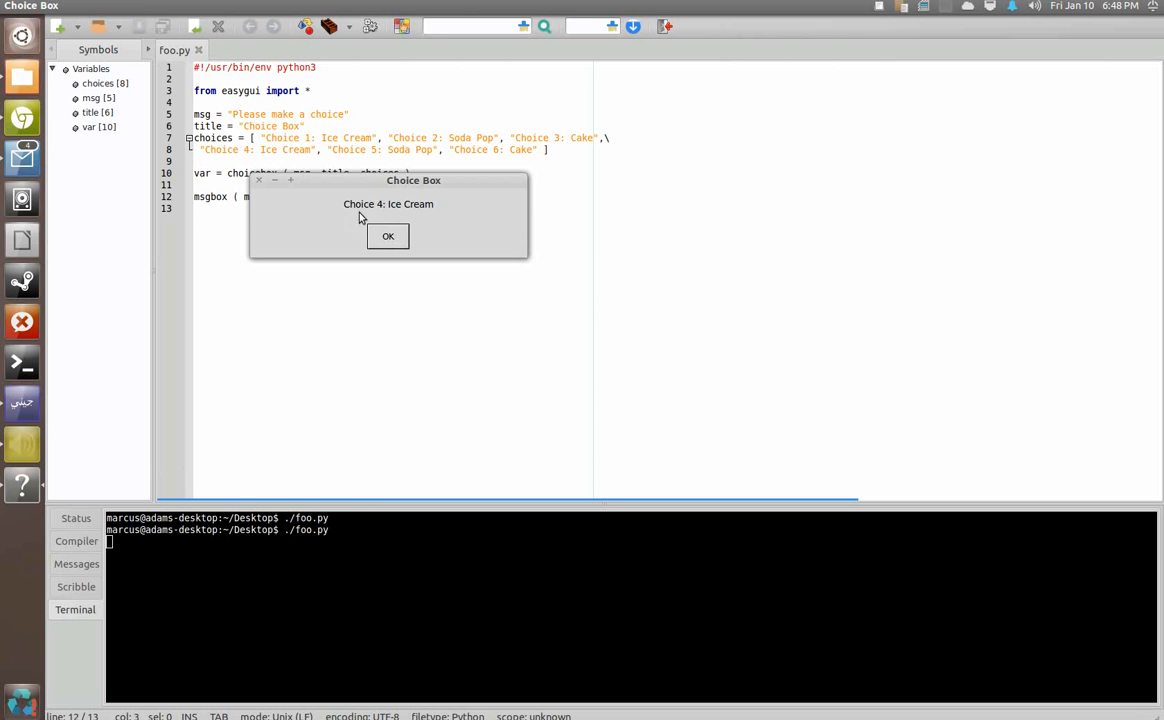
mouse_move(344, 212)
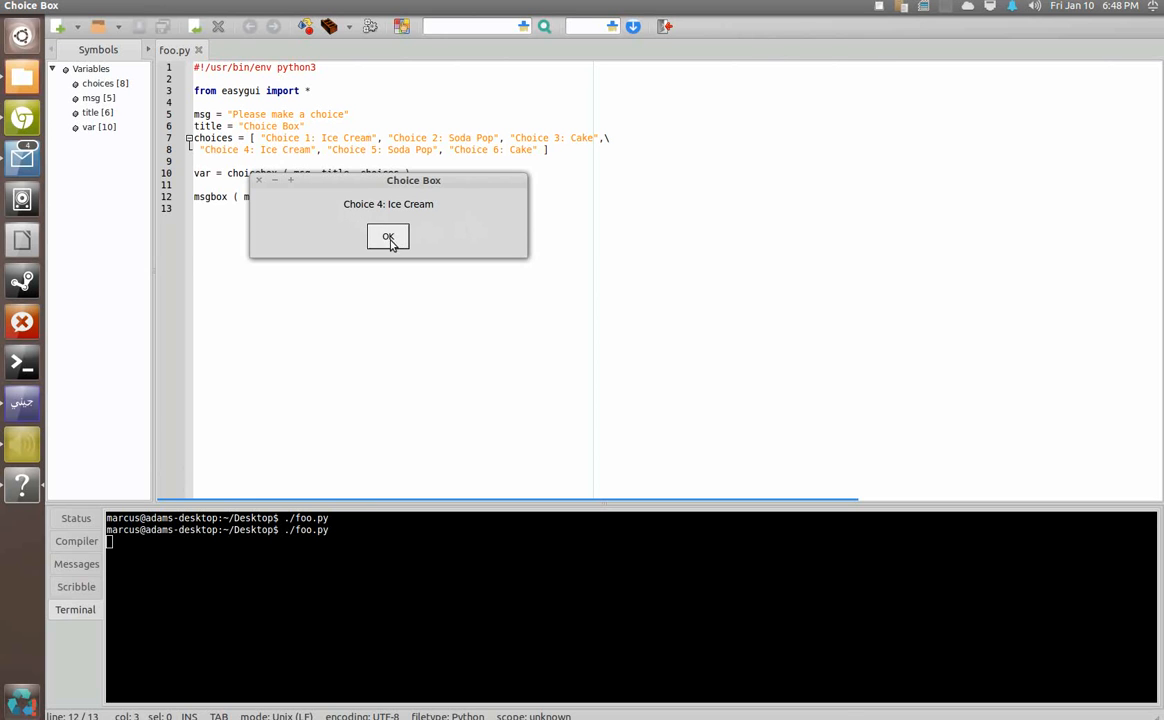
click(388, 236)
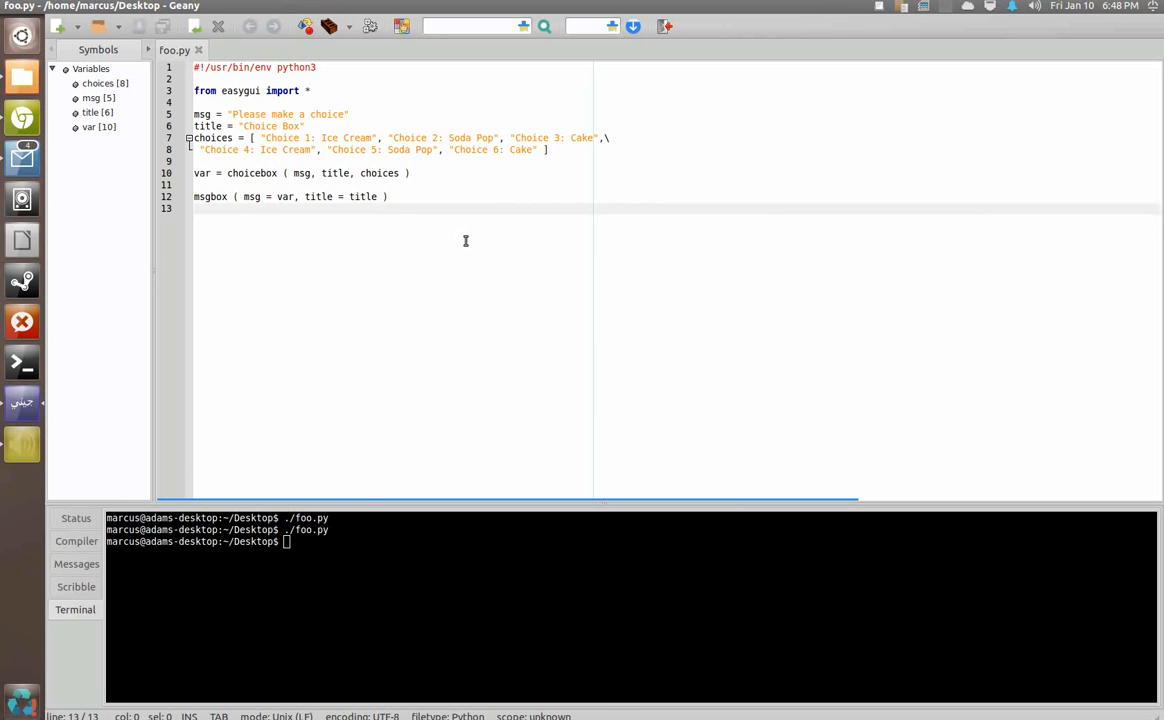
Write the condition if var == choices [ 1 ]: and start an indented msgbox call.
text(if var == choices)
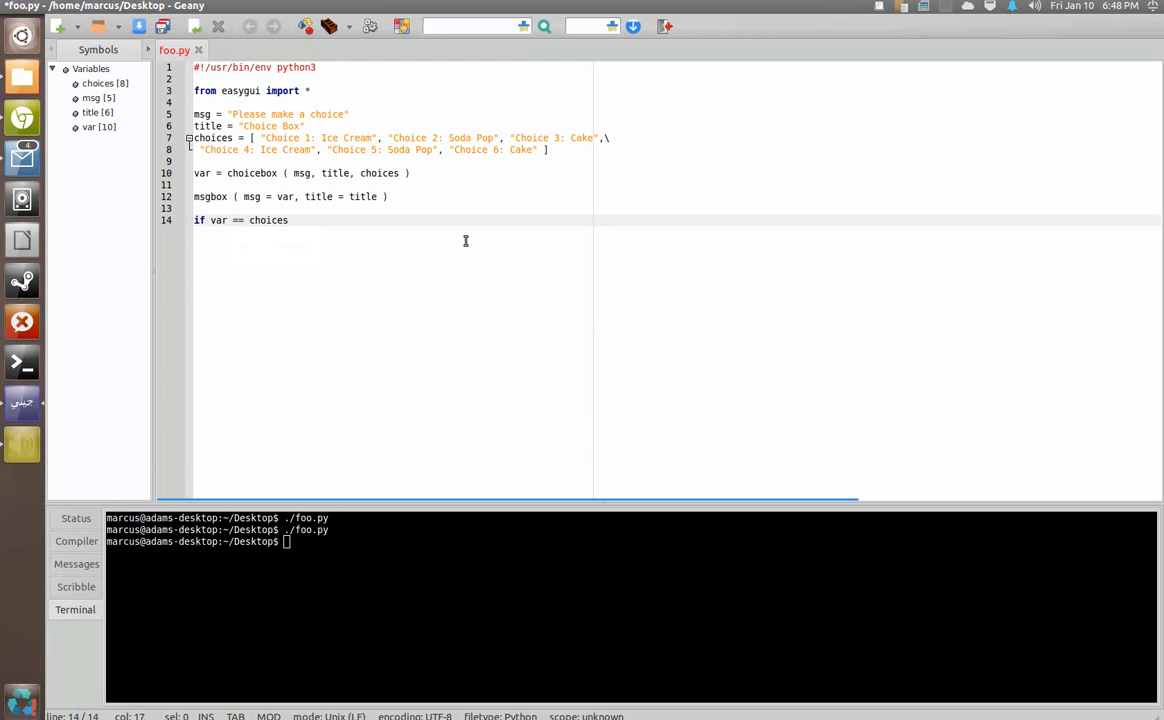
text([)
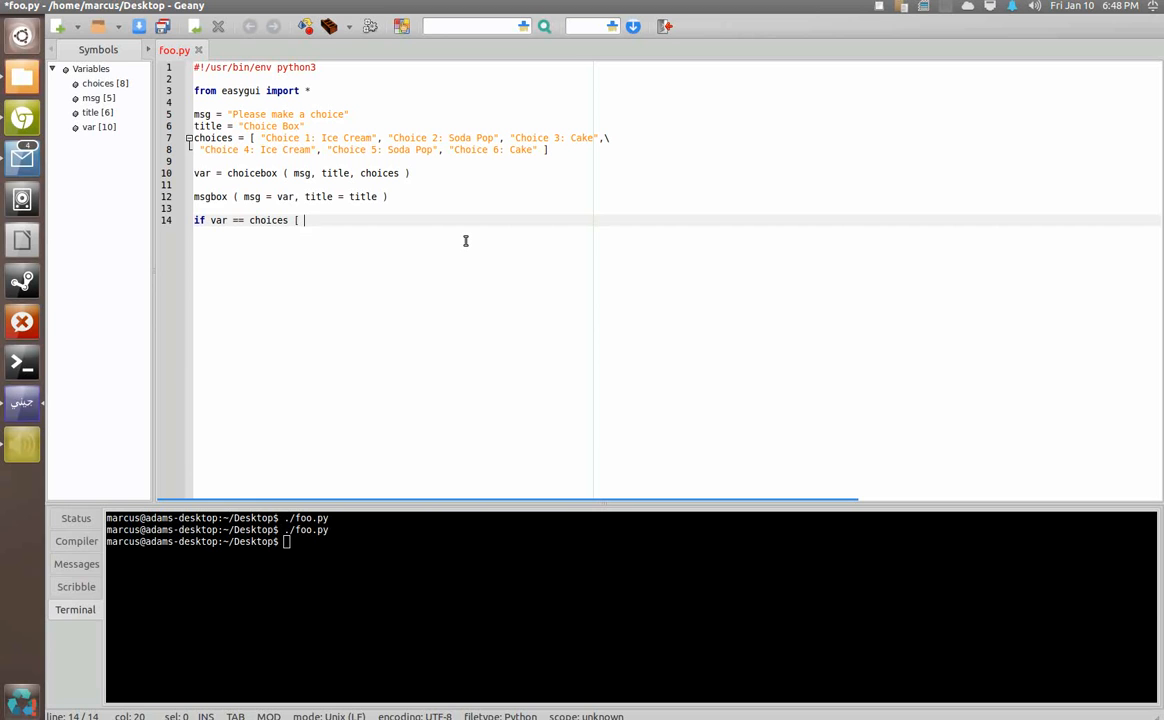
text(1 ]:)
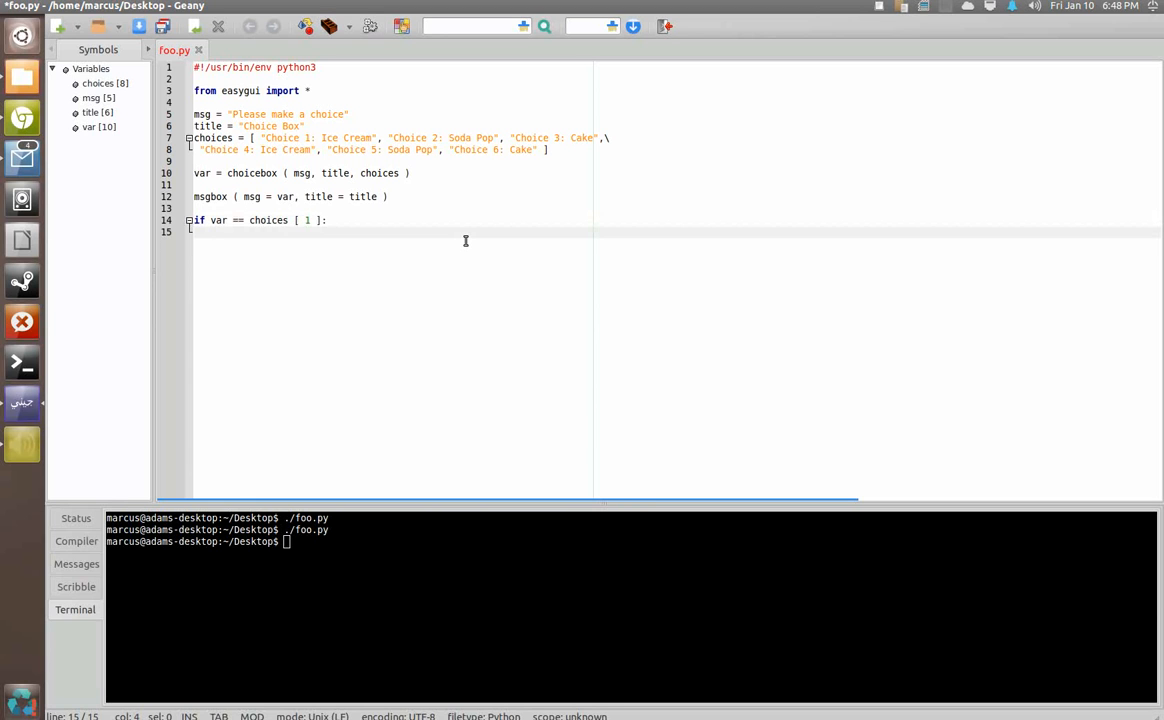
text(msgbox ()
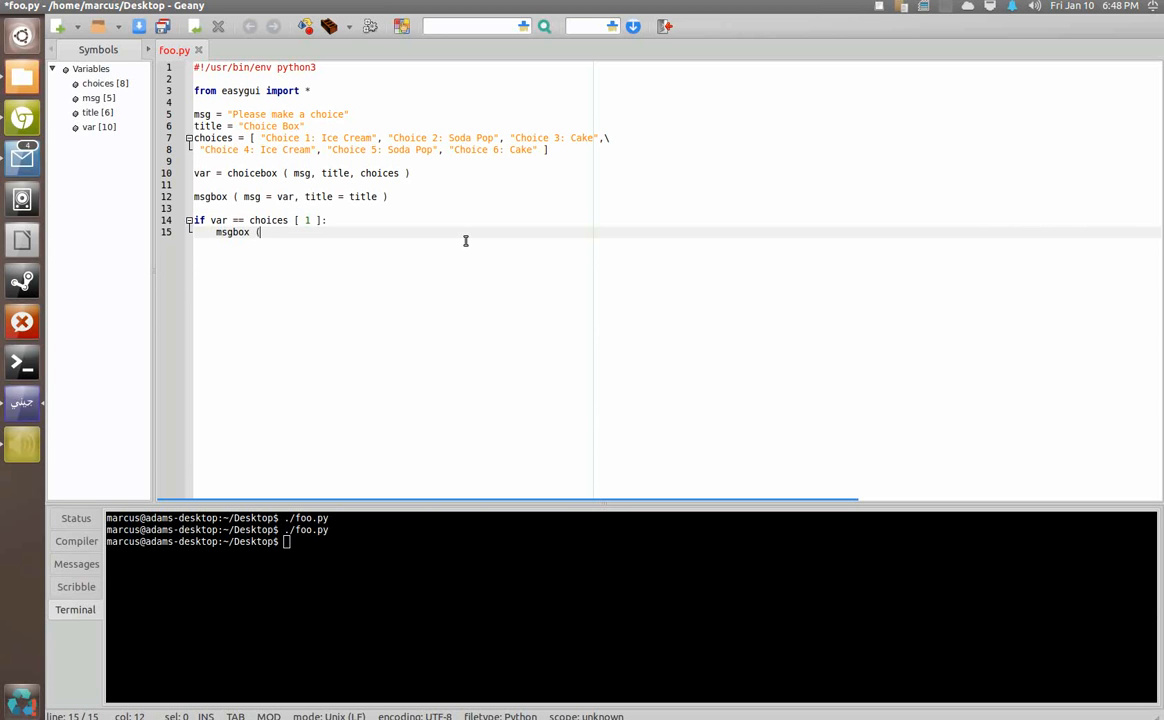
text(msg)
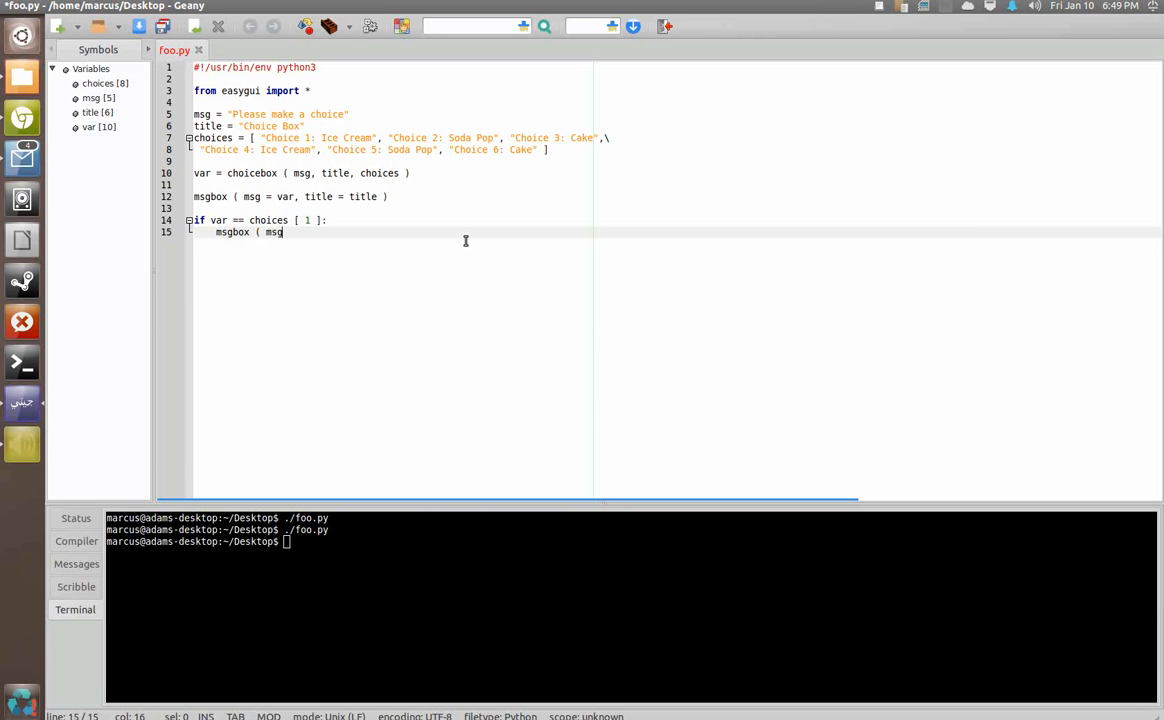
Give the msgbox the message "You chose Soda pop! Yay!!!!" and title = title.
text(= "You chose Soda)
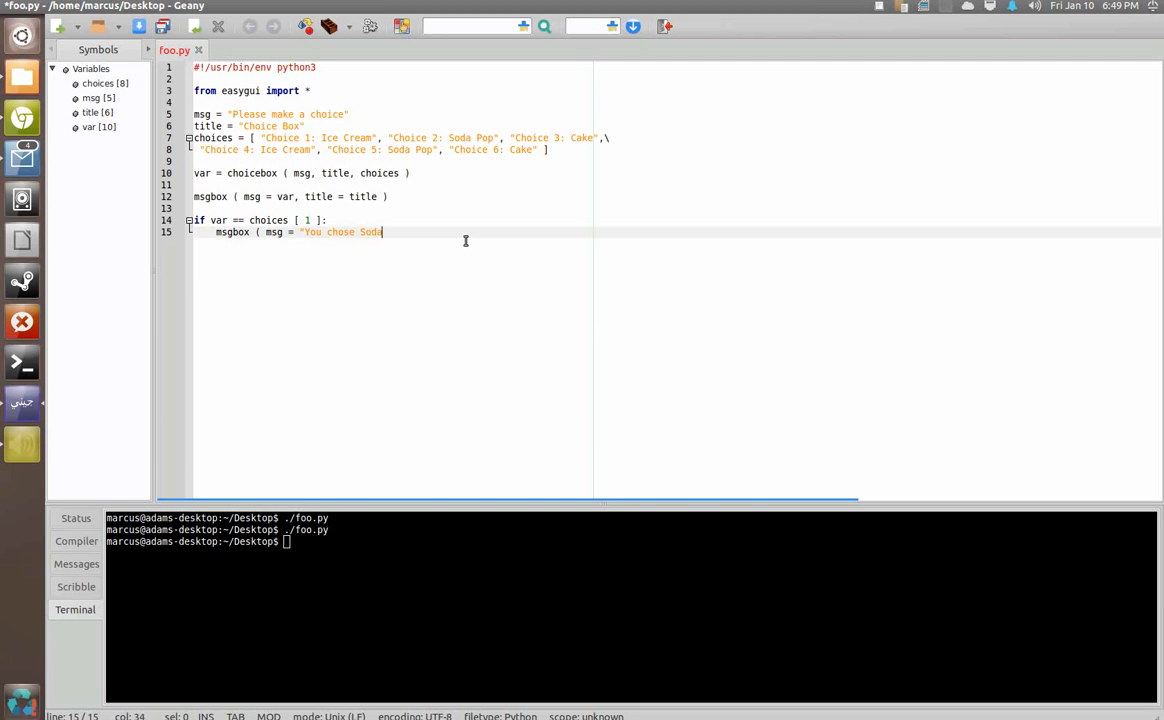
text(pop!  Yay)
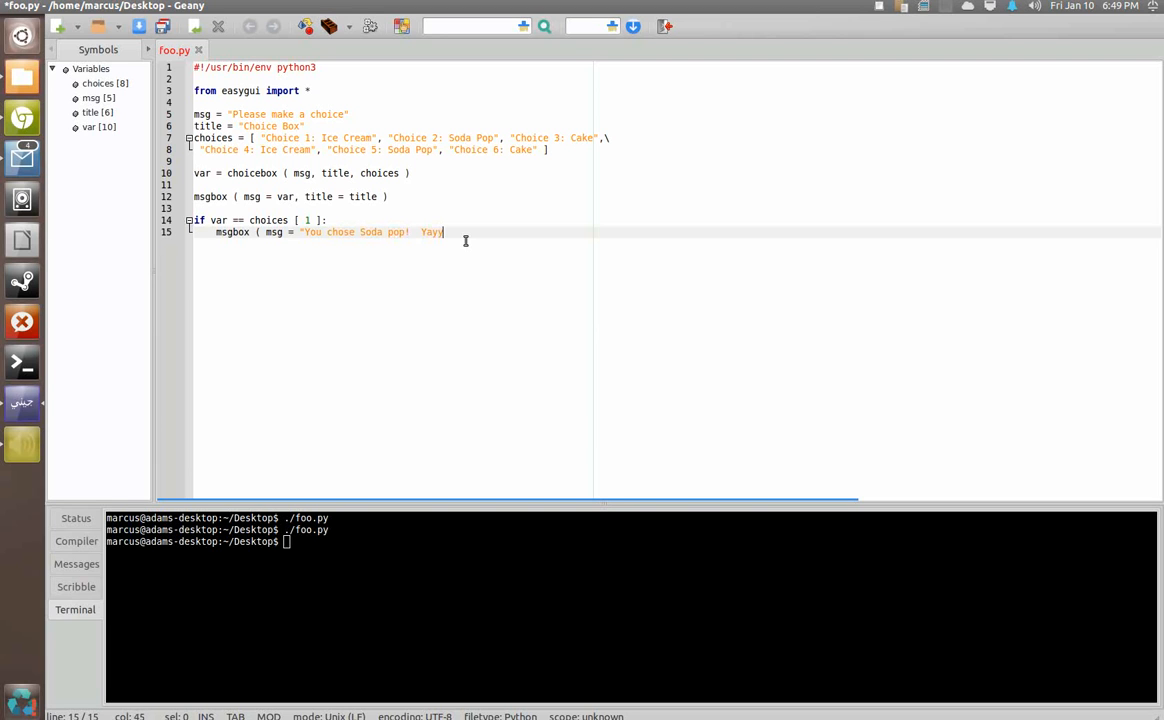
text(!!!!)
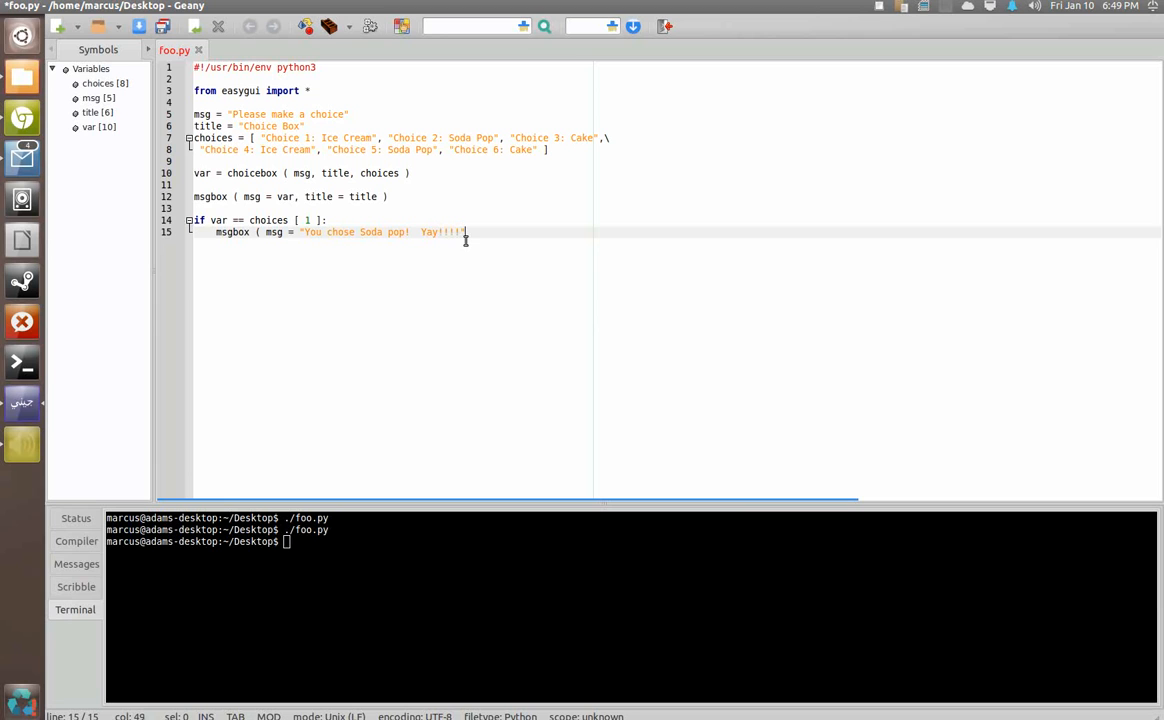
text(, title =)
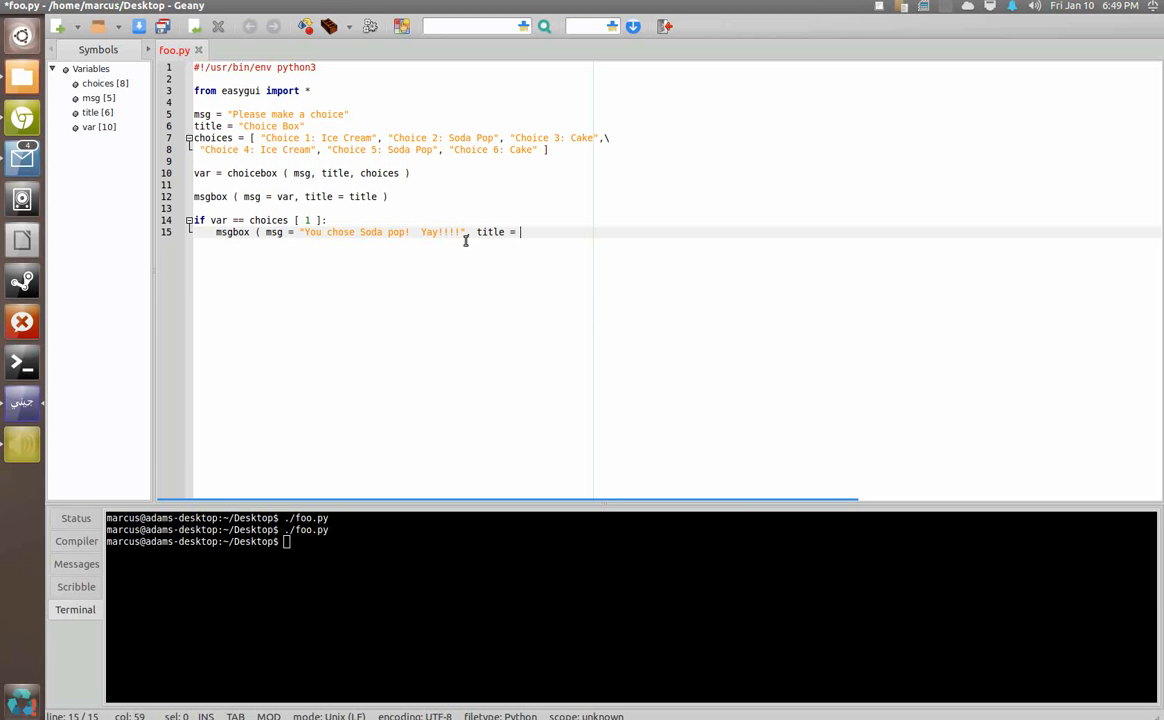
text(title)
click(630, 542)
text(./foo.py)
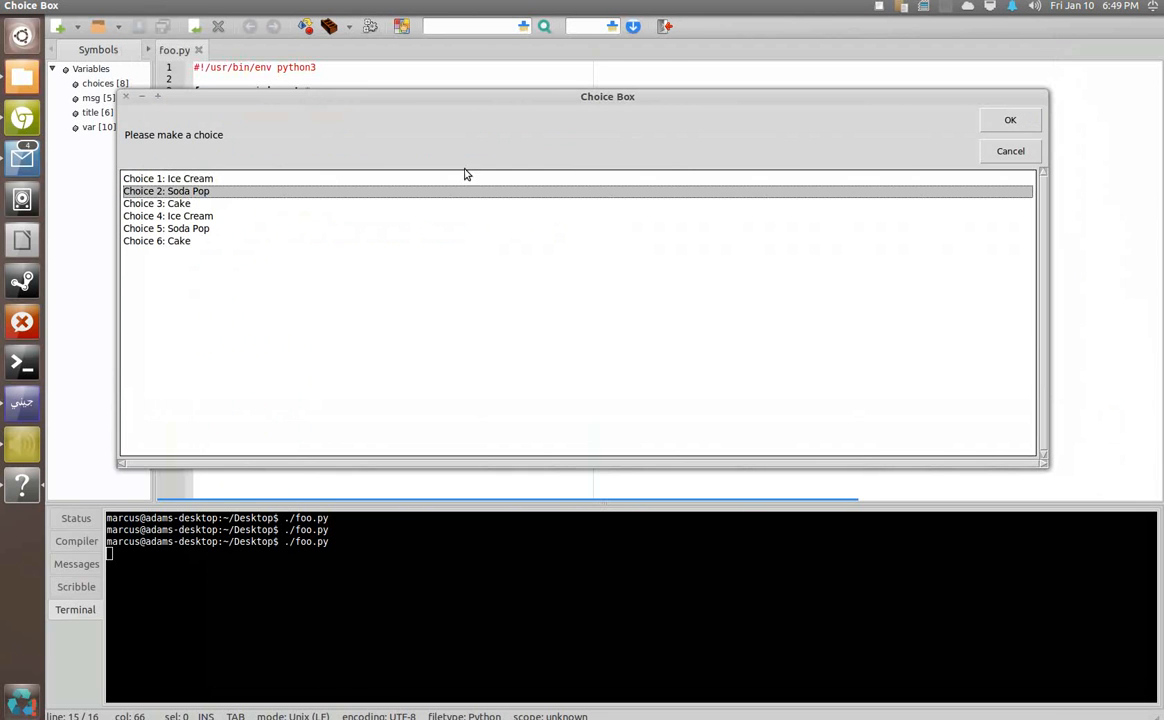
Confirm Soda Pop in both runs and dismiss the echo and 'You chose Soda pop! Yay!!!!' messages.
click(1008, 120)
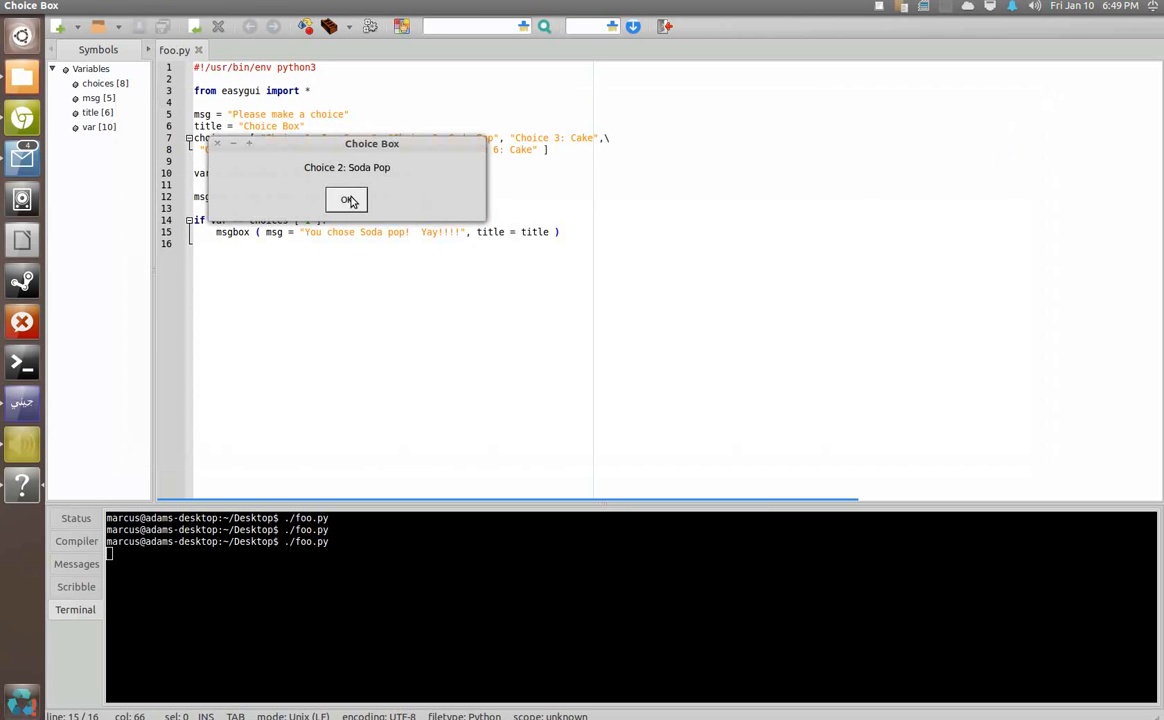
click(346, 200)
text(./foo.py)
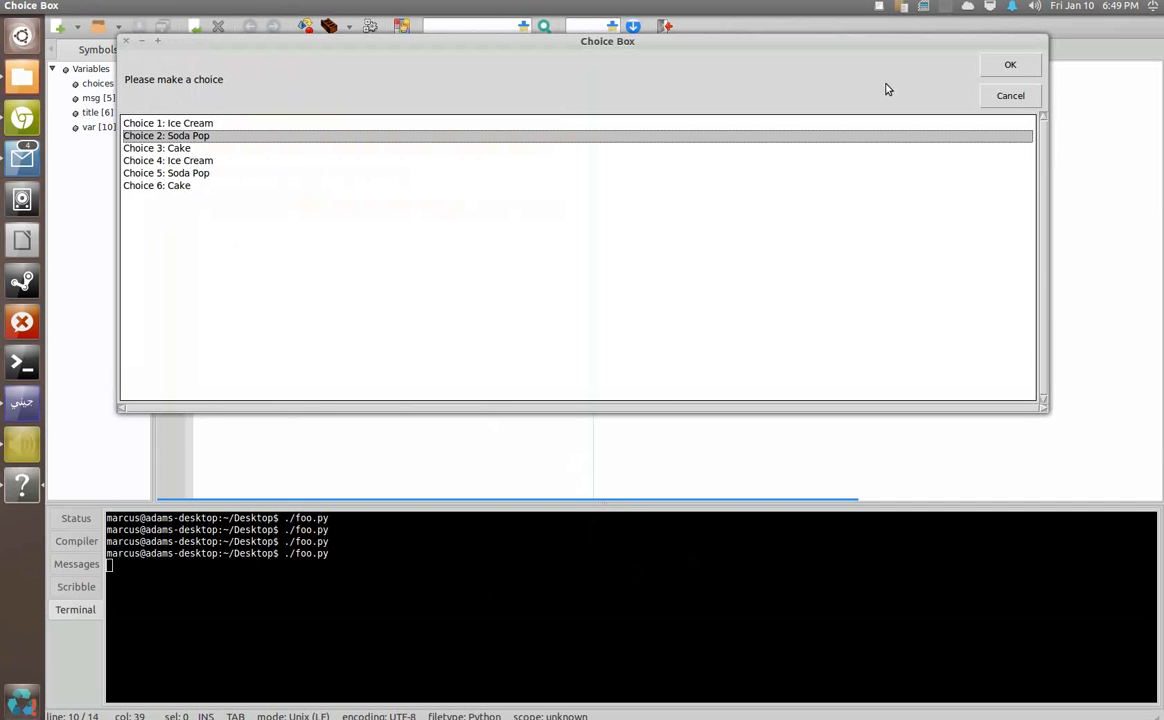
click(1008, 64)
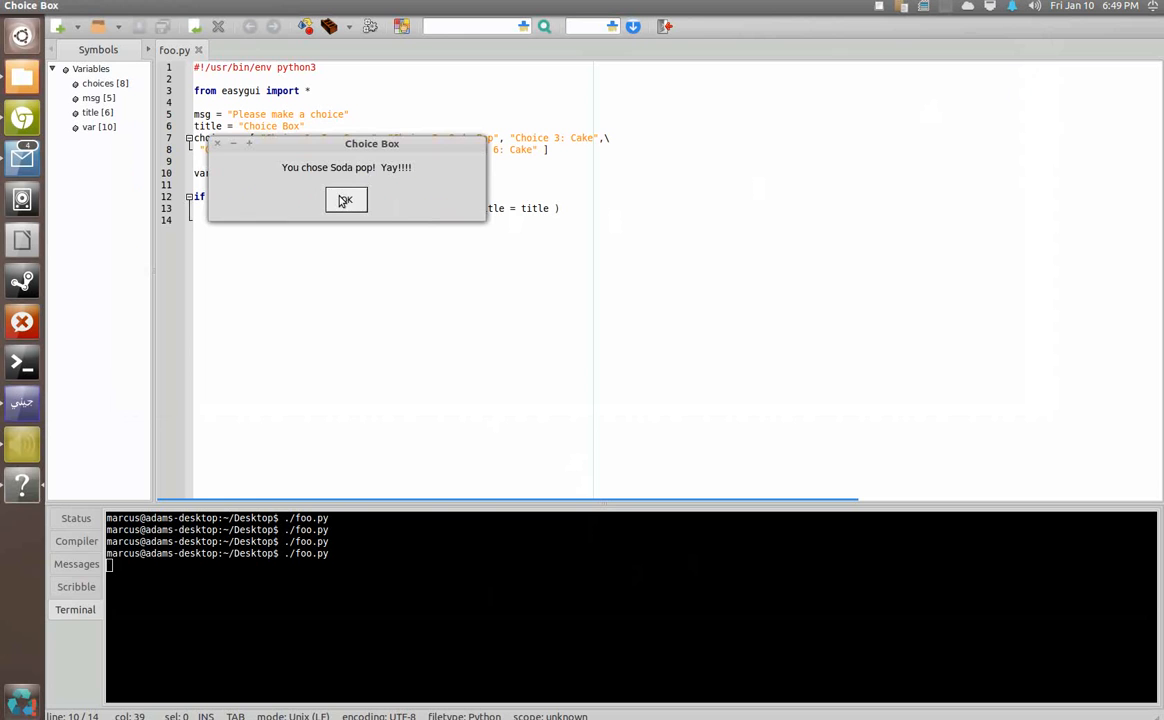
click(344, 200)
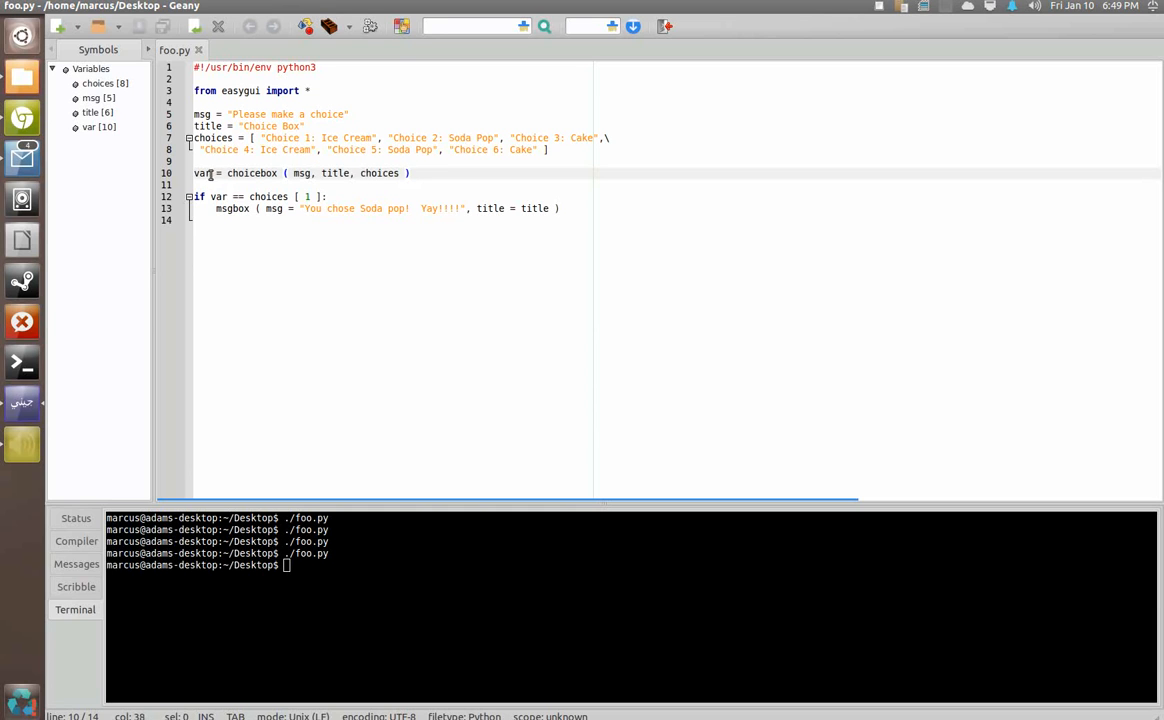
double_click(204, 172)
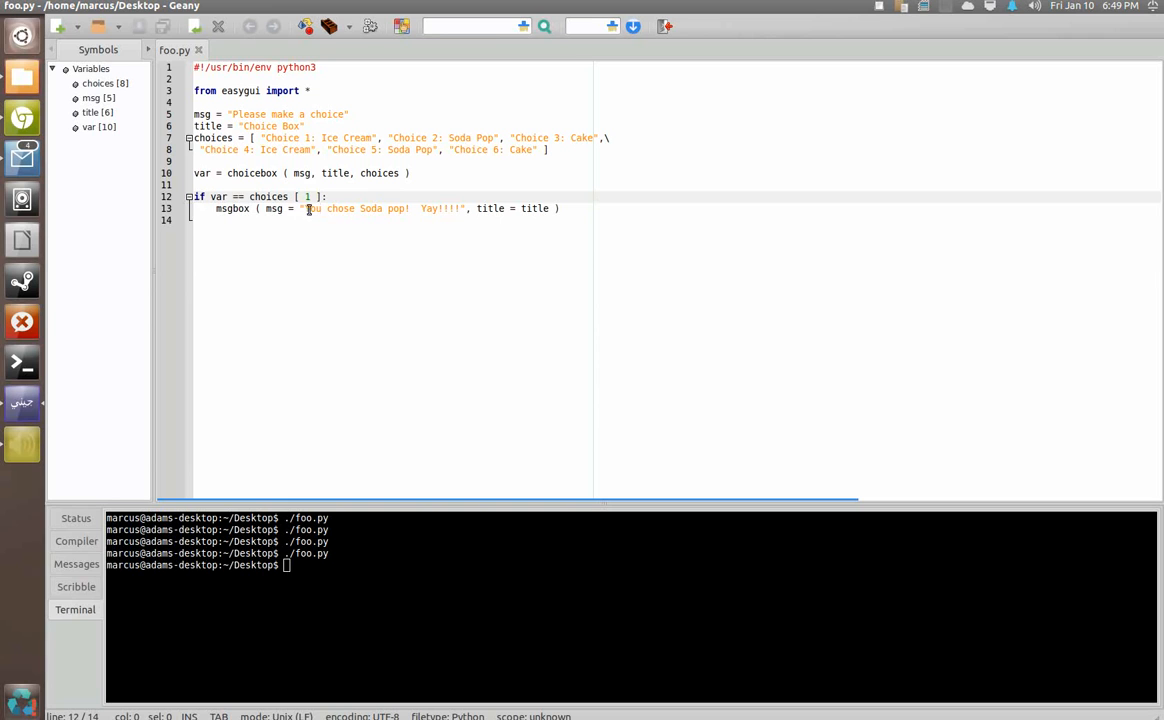
mouse_move(382, 190)
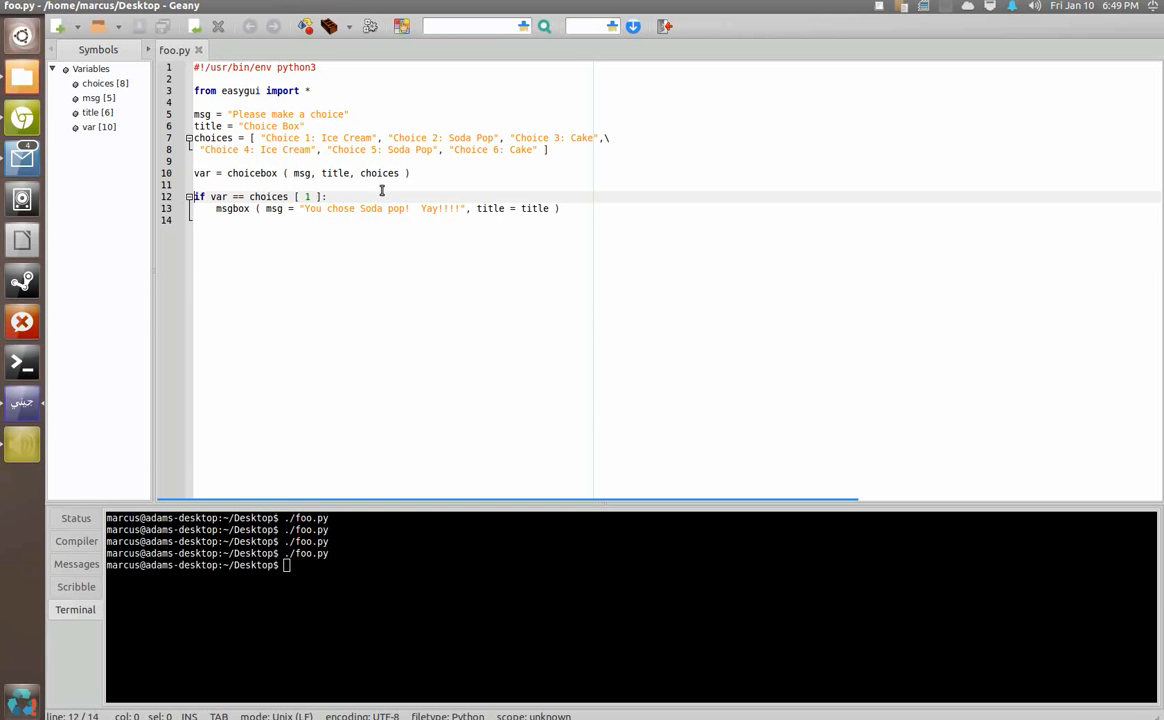